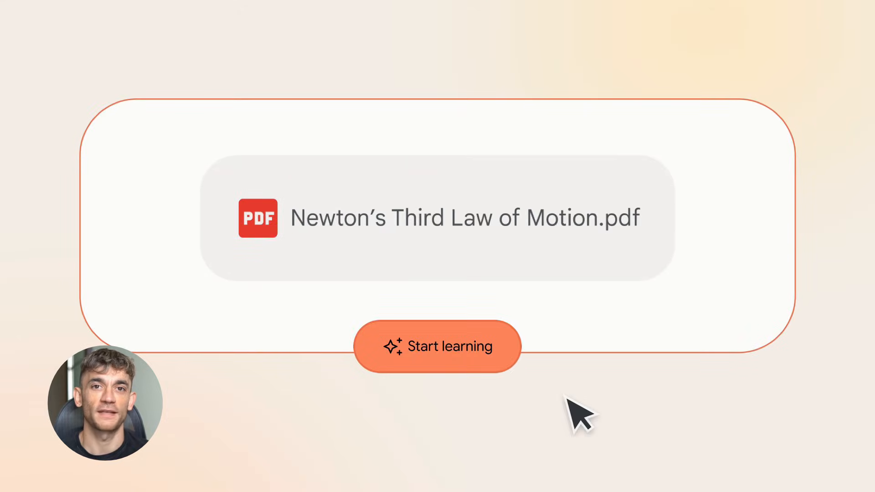
Step: Personalize the Newton's Third Law PDF lesson for a grade 7 learner interested in skateboarding
click(437, 346)
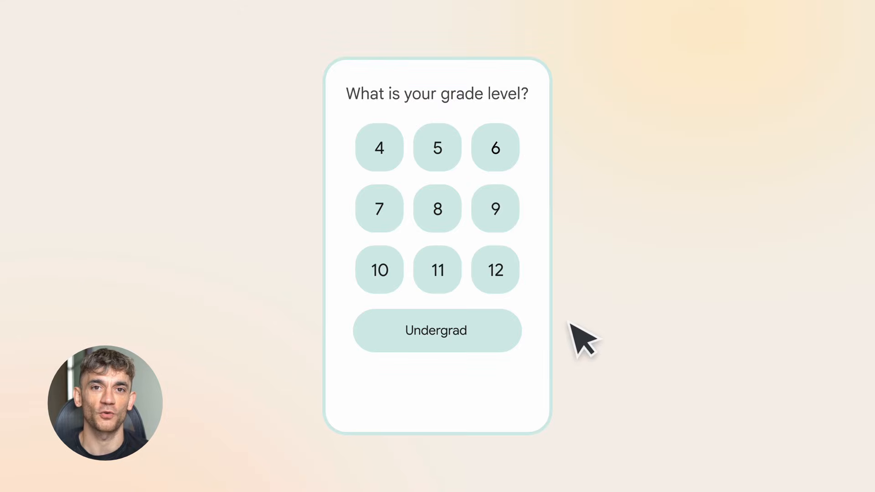
click(379, 208)
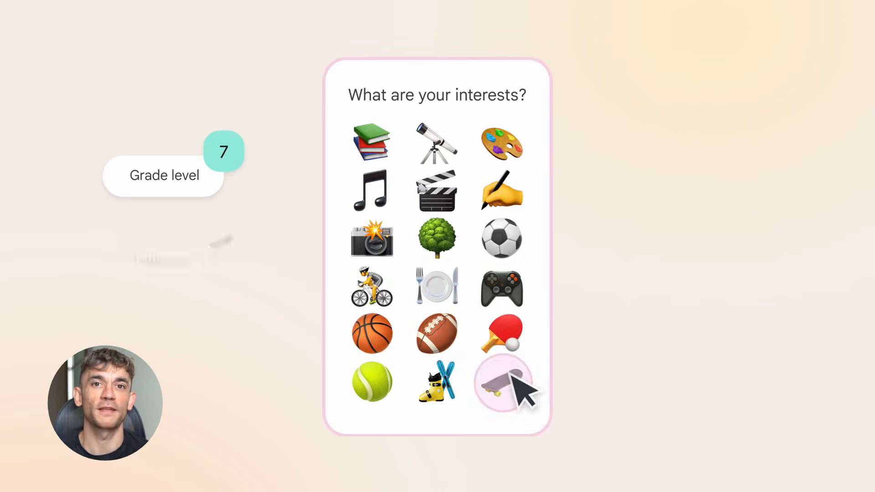
click(501, 382)
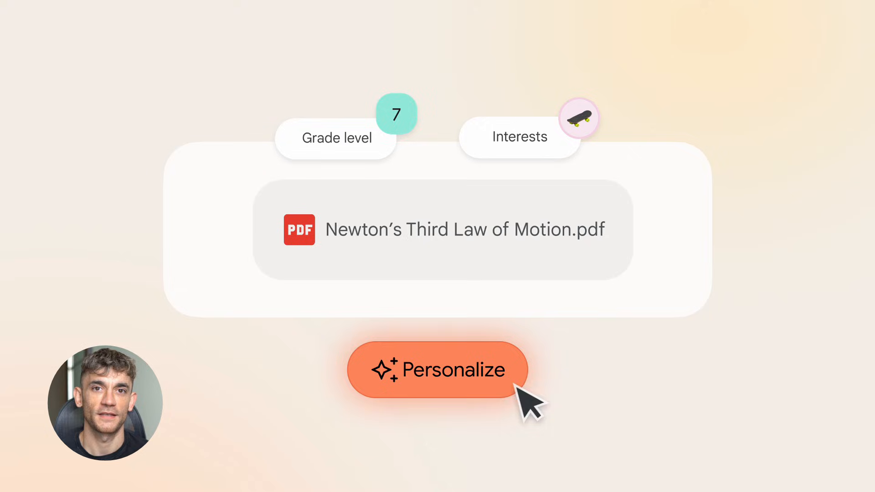
click(437, 370)
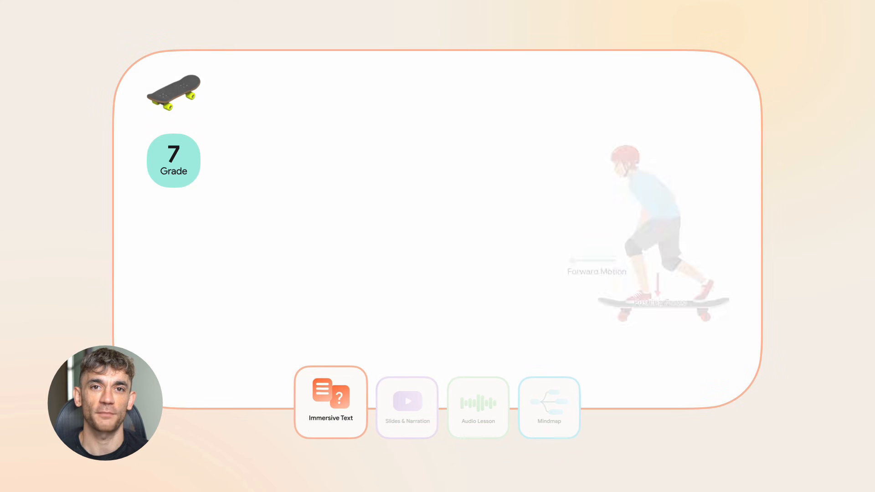
Step: View the lesson as immersive text and narrated slides, then answer the skateboard quiz with option B
click(330, 402)
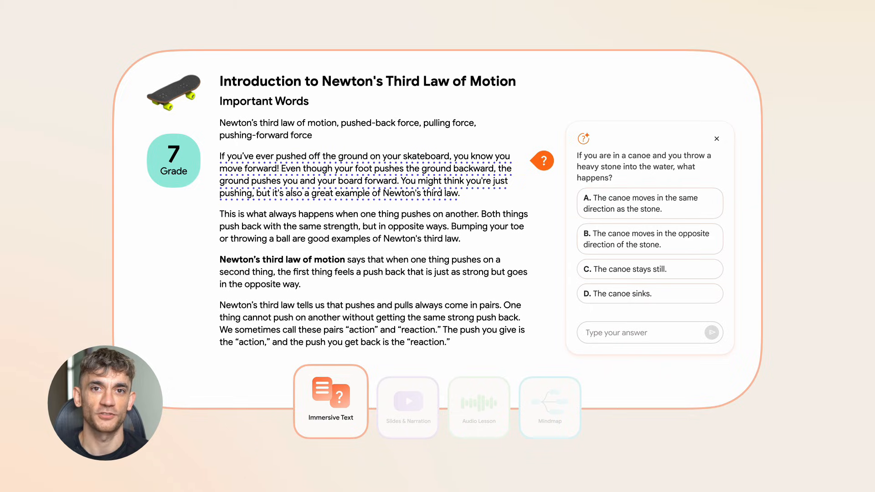
click(402, 394)
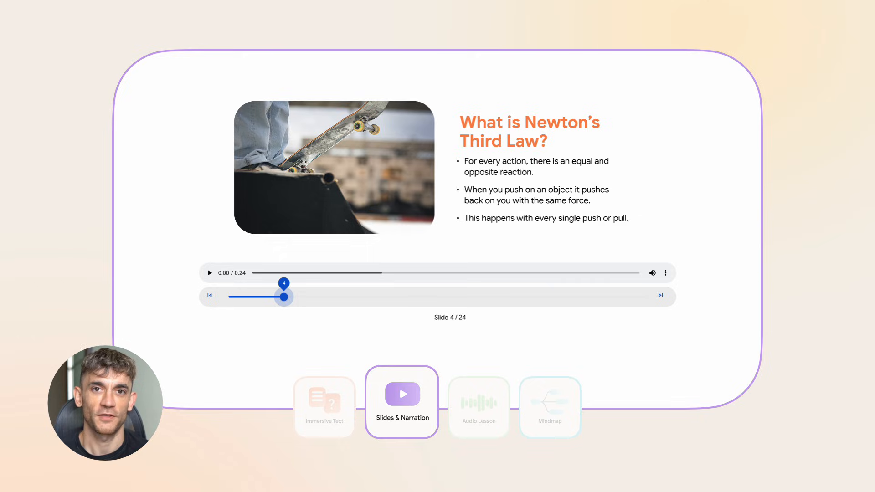
click(473, 403)
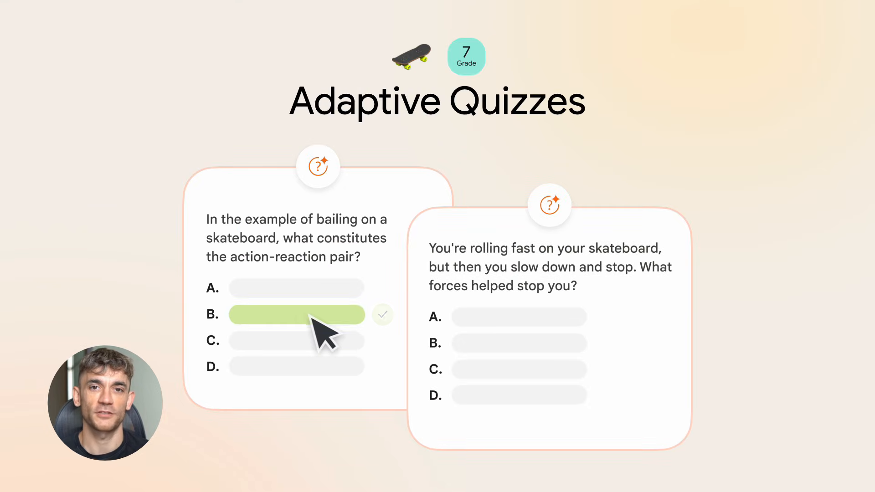
click(519, 369)
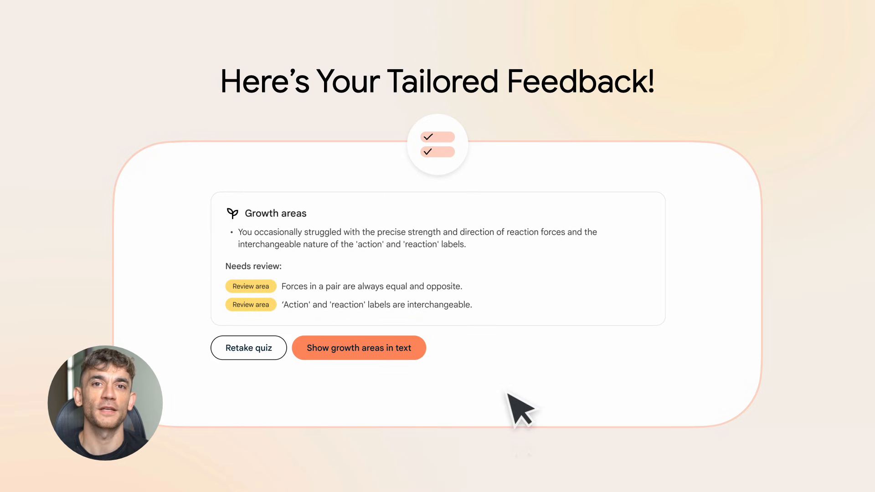
click(359, 348)
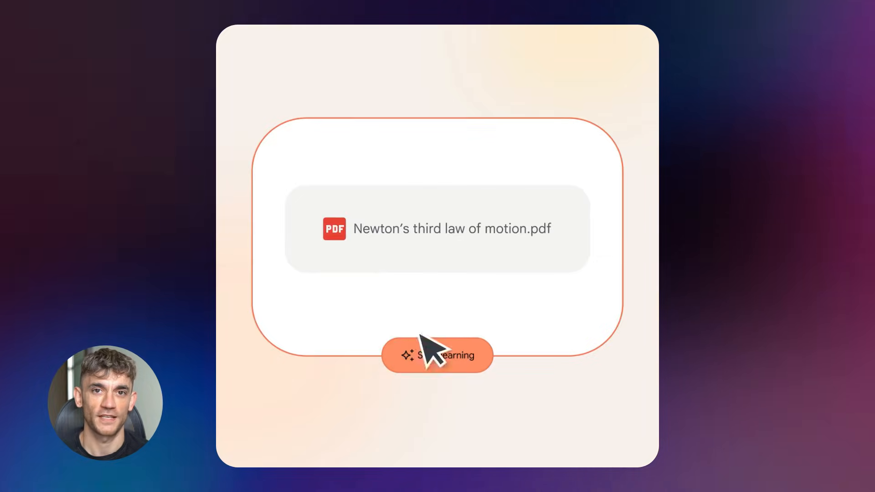
Step: Start learning from the Newton PDF with skateboarding as the interest, reaching the example lesson library
click(436, 356)
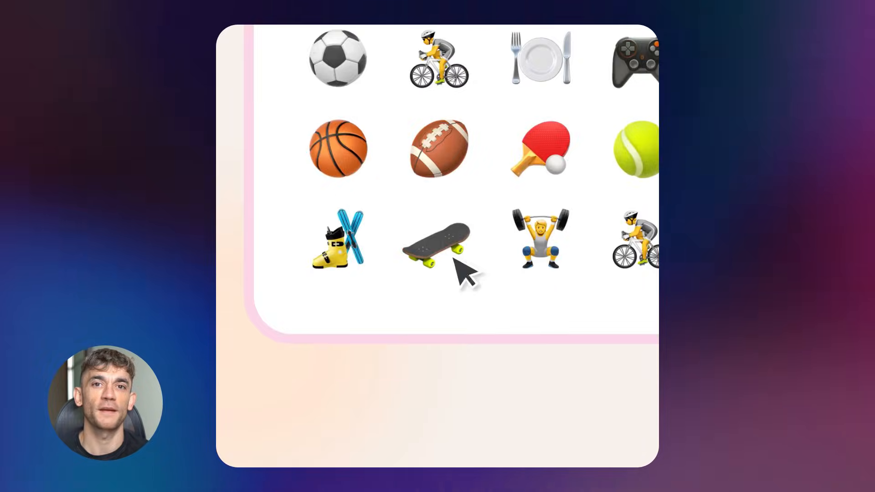
click(438, 245)
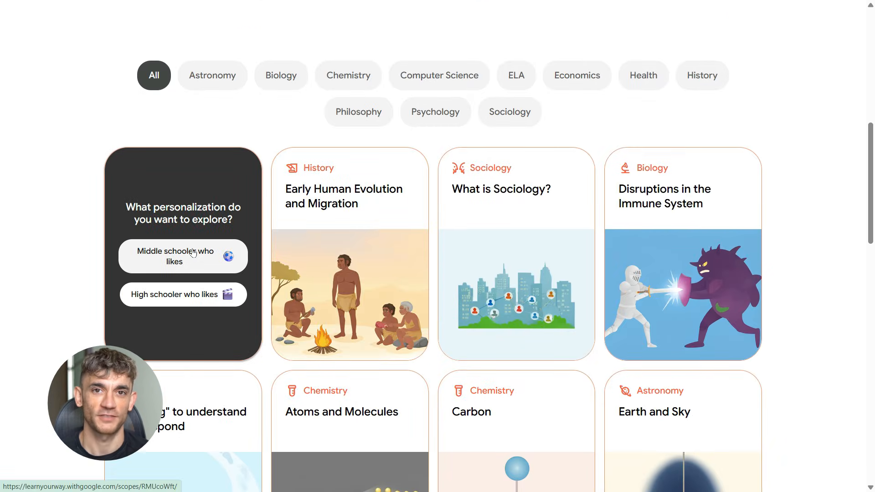
Step: Read the middle-schooler economics lesson down past its illustrations to the comprehension quiz
click(182, 256)
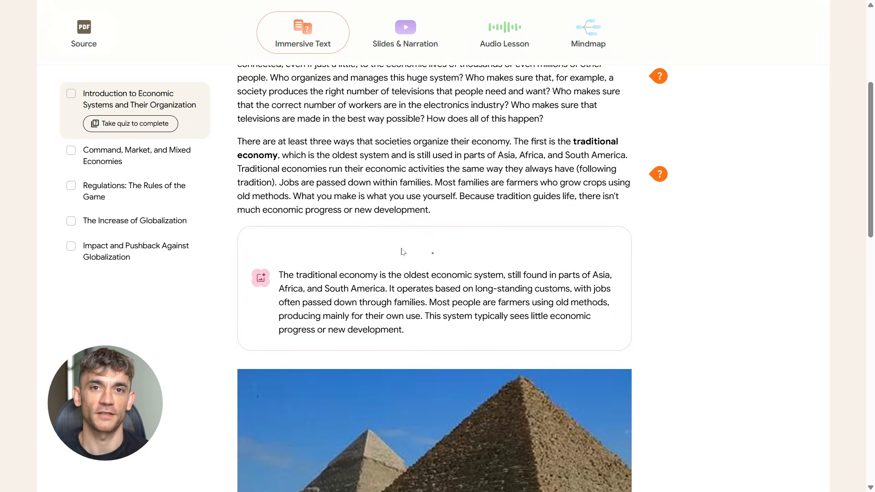
scroll(down, 3)
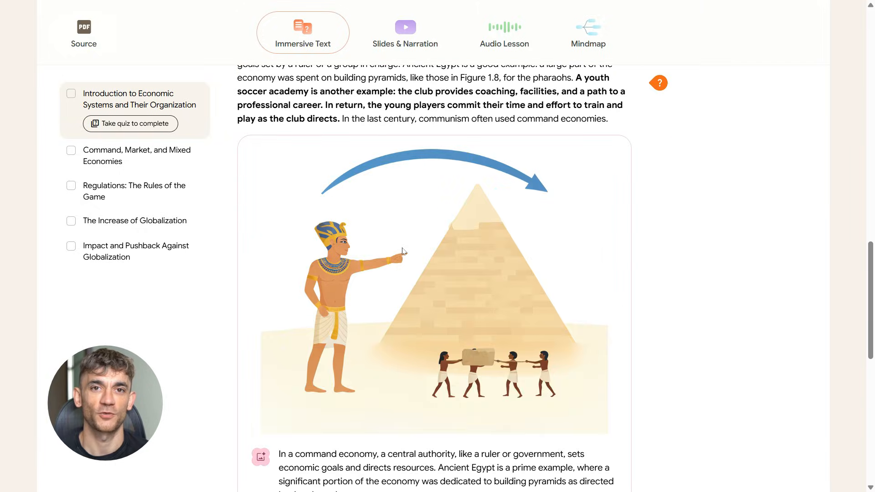
scroll(down, 3)
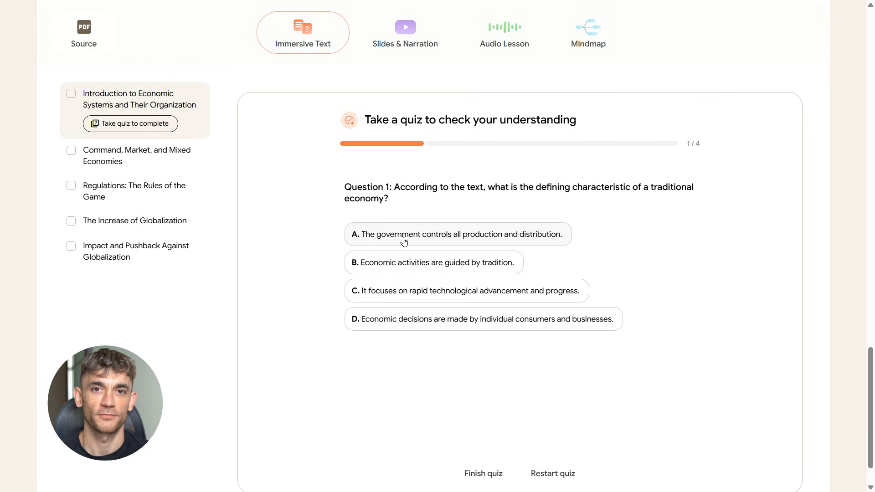
Step: Answer question 1 with option A, reveal the correct answer, and switch to Slides & Narration
click(457, 234)
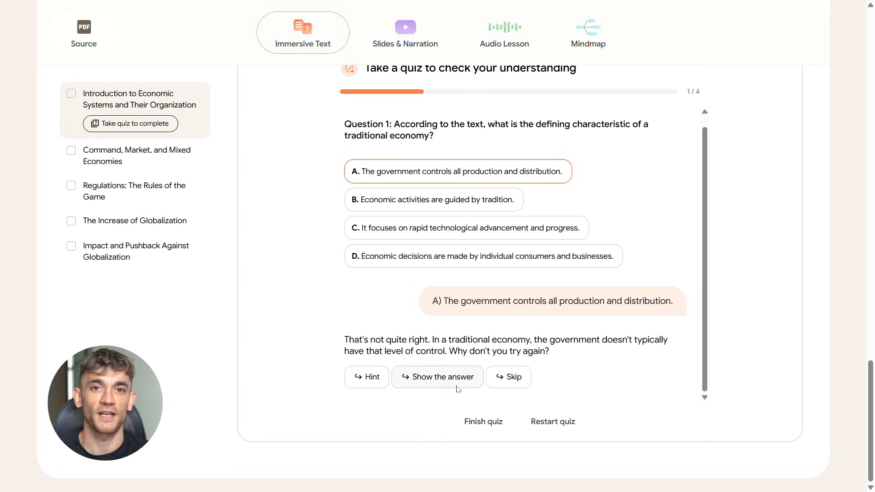
click(437, 376)
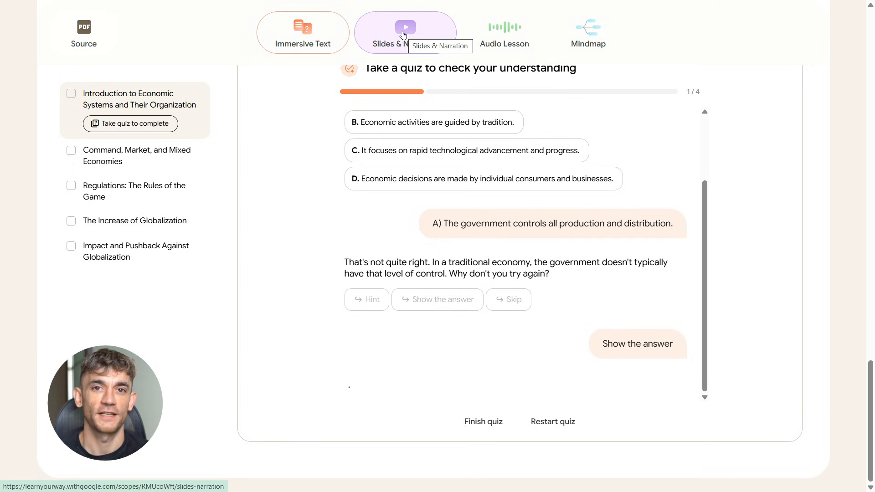
click(636, 344)
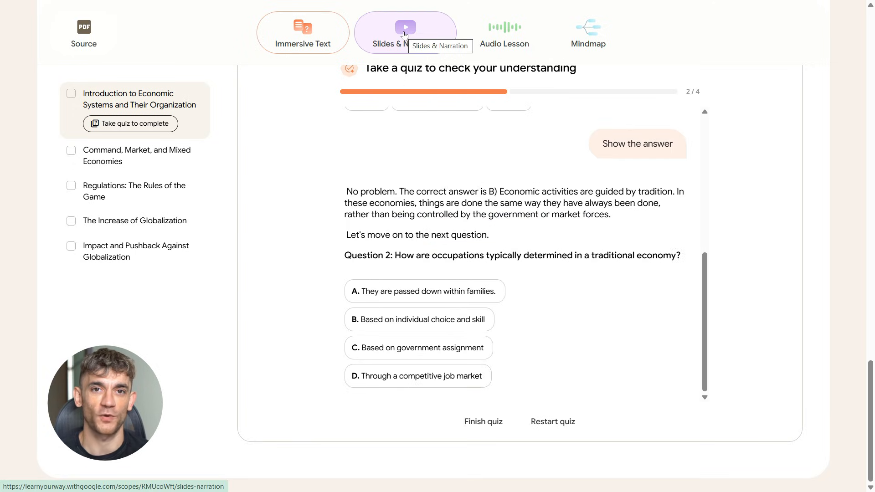
click(405, 32)
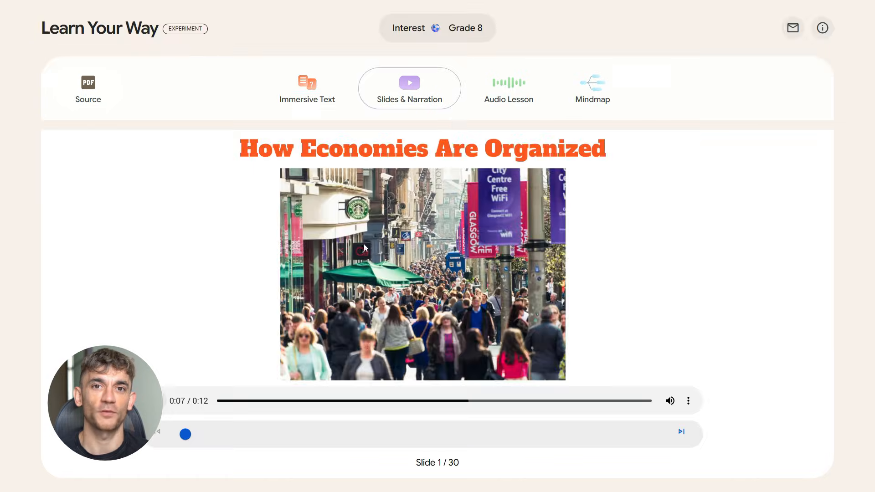
Step: Expand the How Economies Can Be Organized and What is Globalization? mindmap branches, then return to Immersive Text
click(592, 87)
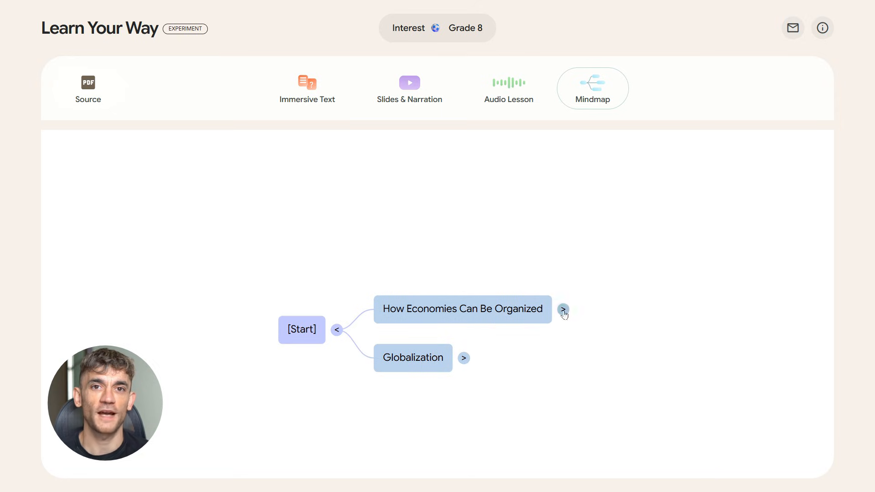
click(563, 309)
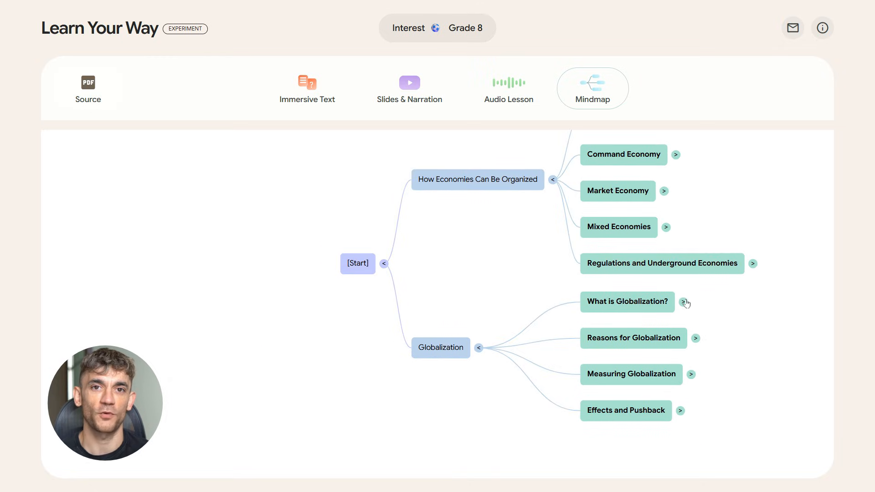
click(685, 302)
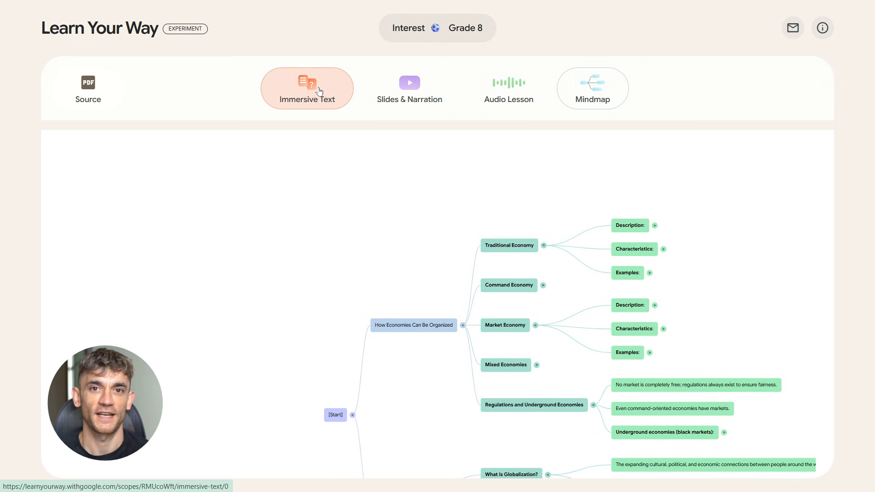
click(306, 89)
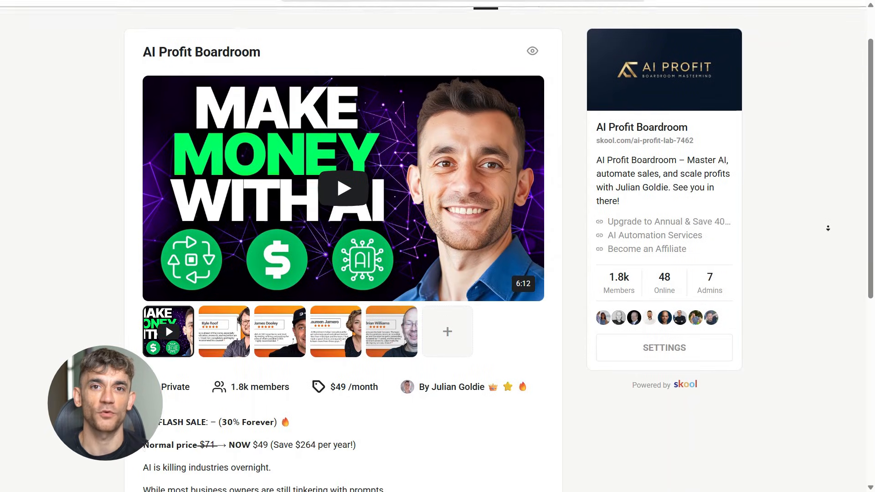
Step: Read down the AI Profit Boardroom about page and enter its Classroom
scroll(down, 3)
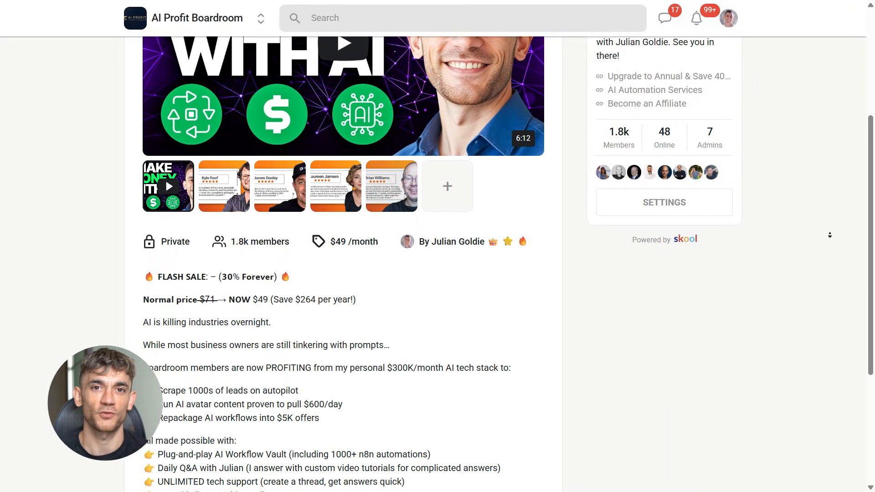
scroll(down, 3)
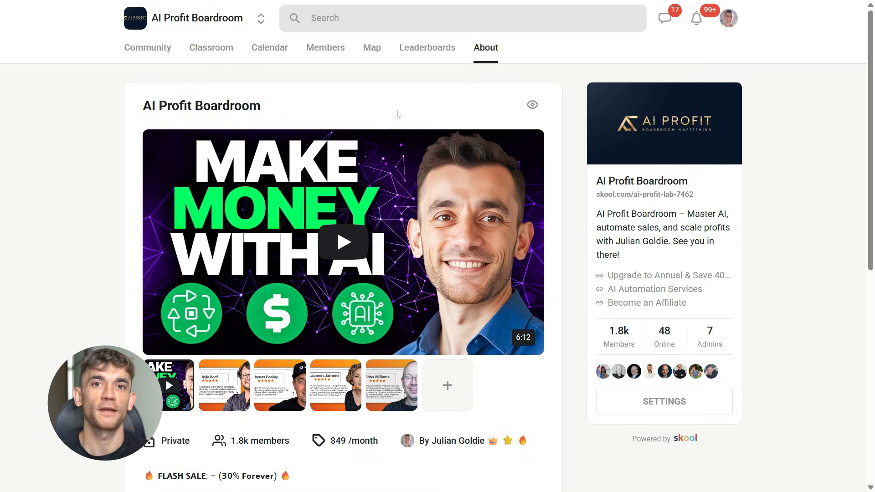
mouse_move(296, 120)
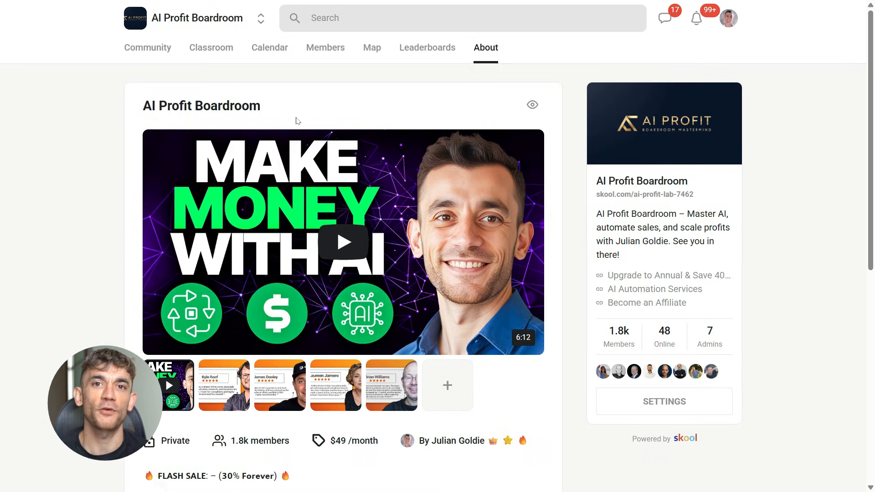
click(210, 48)
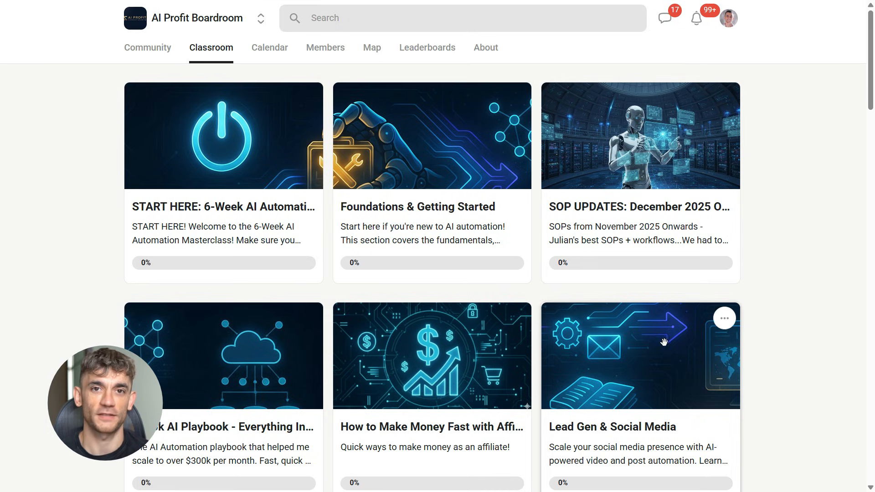
Step: Browse the classroom course cards and return to the community's About page
scroll(down, 3)
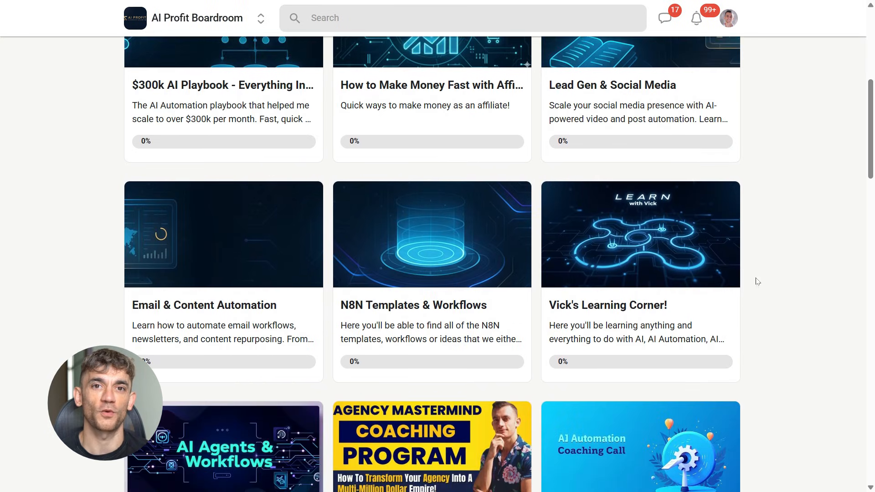
scroll(down, 3)
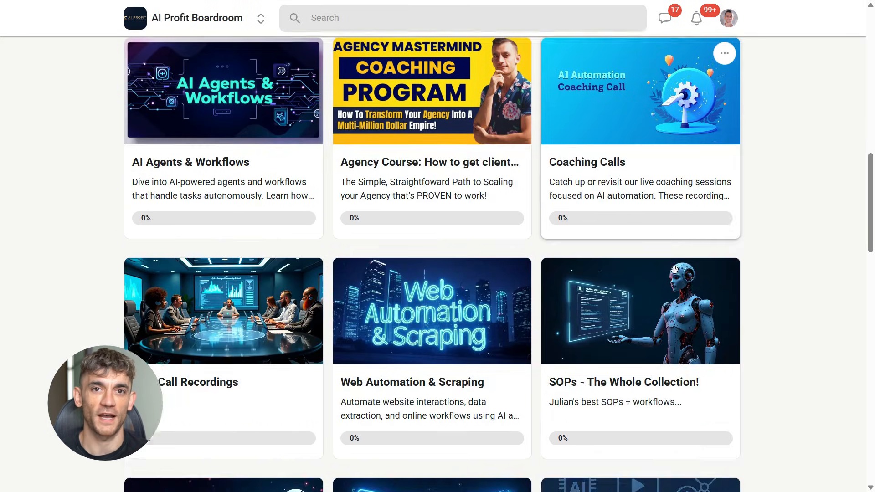
scroll(down, 3)
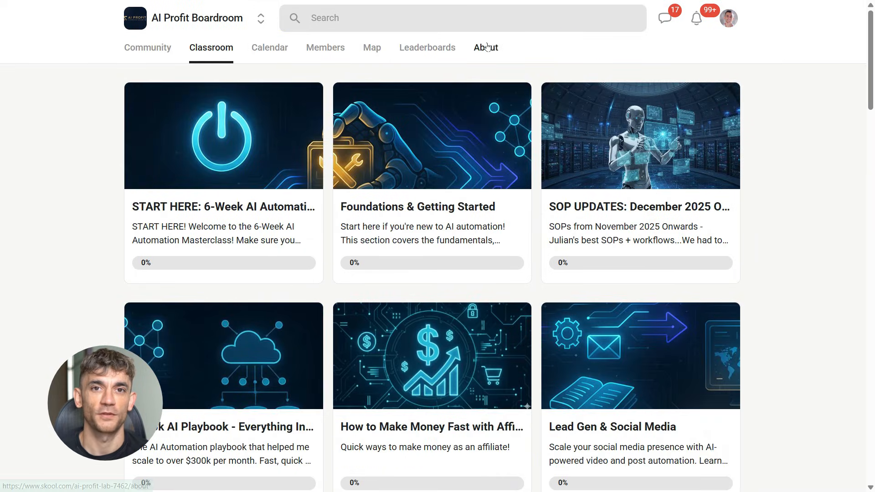
click(485, 47)
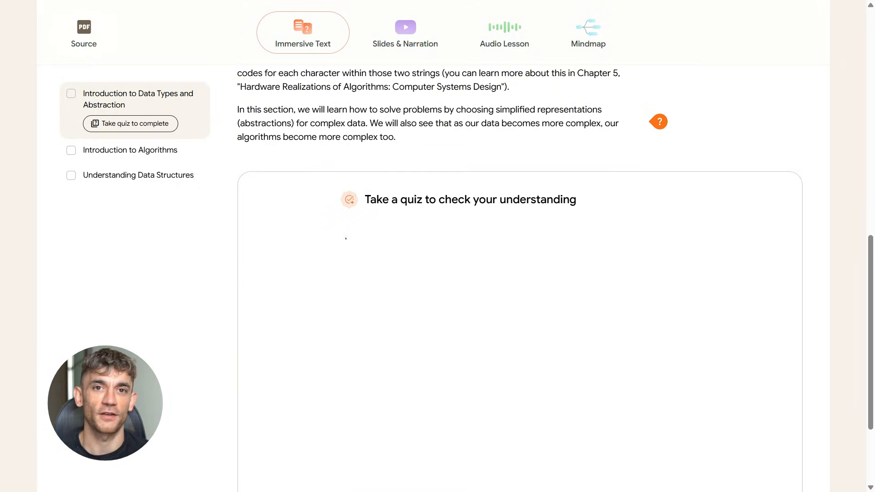
Step: Jump ahead in the slide narration, then read the chapter's Immersive Text down past the section quiz
scroll(down, 3)
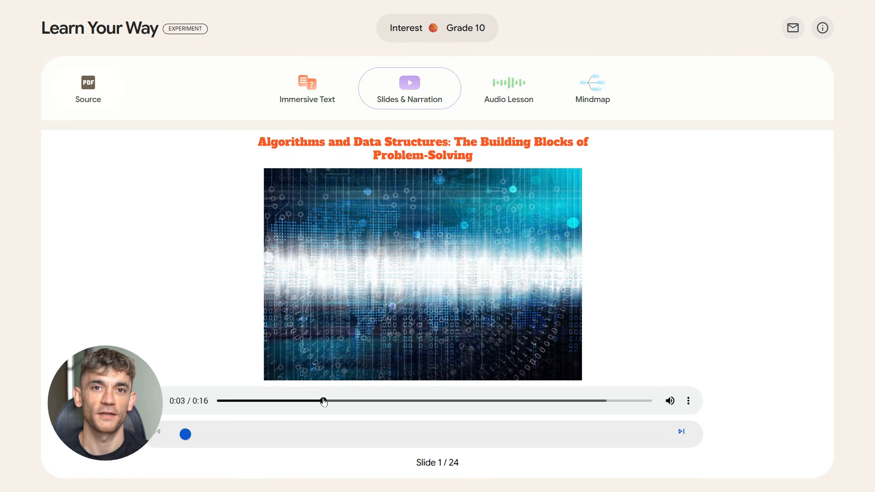
click(508, 88)
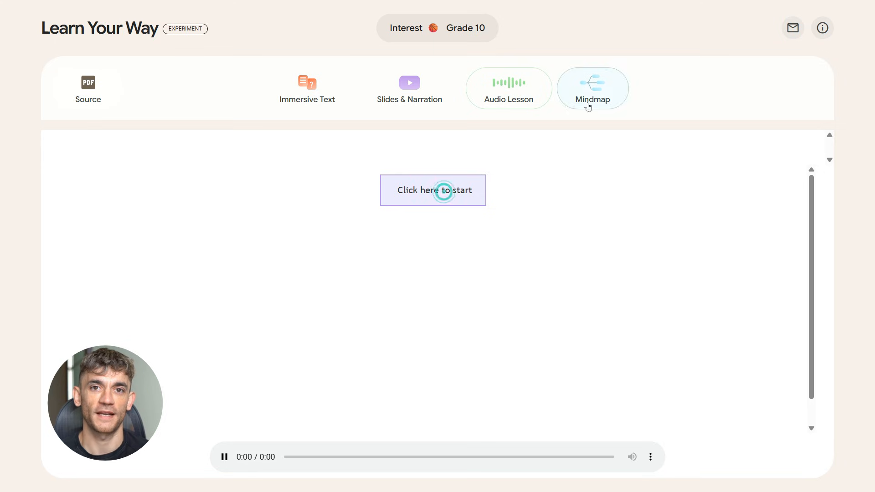
click(433, 190)
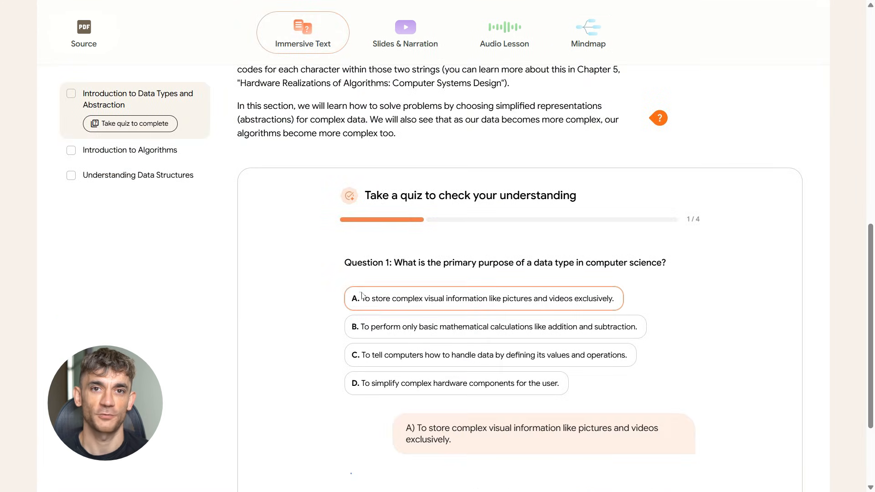
scroll(down, 3)
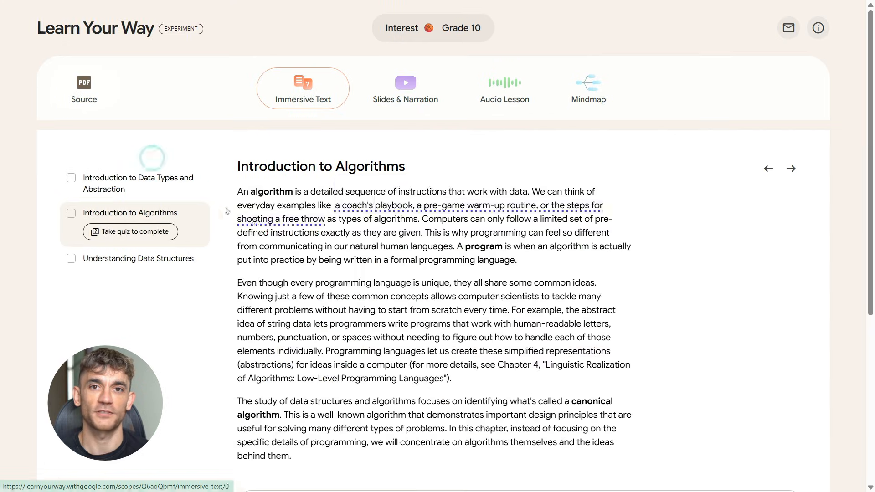
scroll(down, 3)
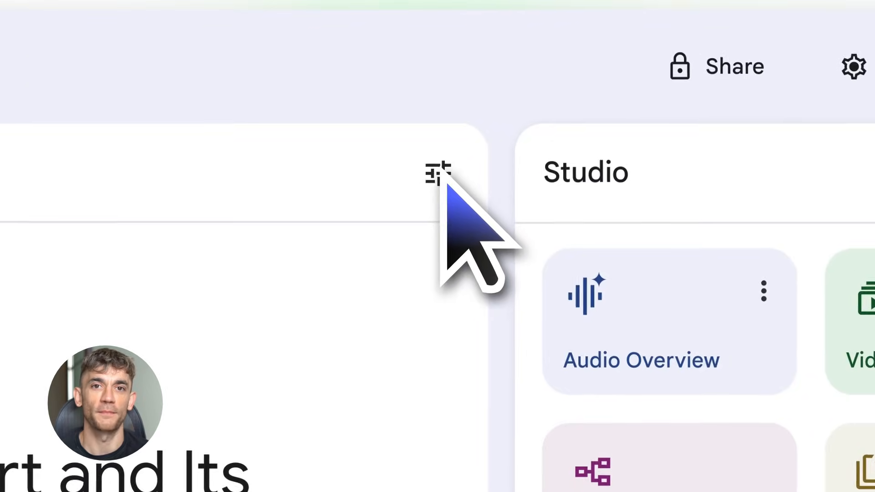
Step: Configure the Surrealism notebook chat as a Learning Guide and start it with 'Let's get started' and 'I am'
click(437, 173)
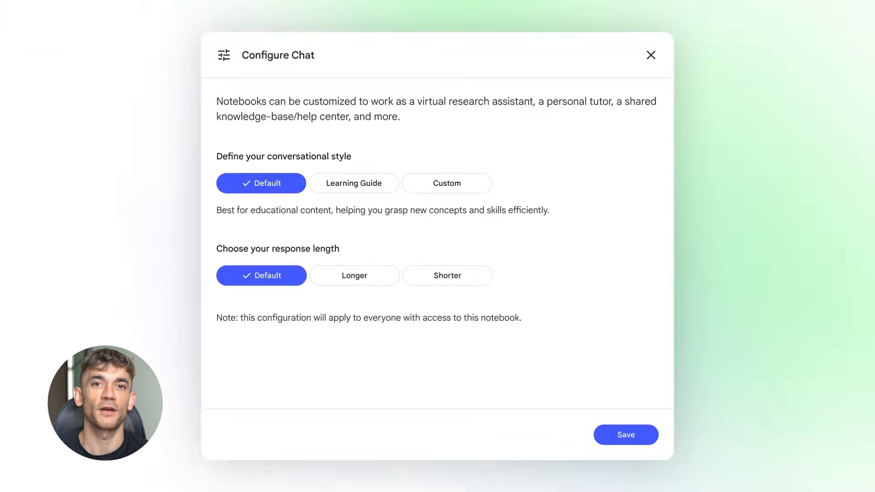
click(357, 185)
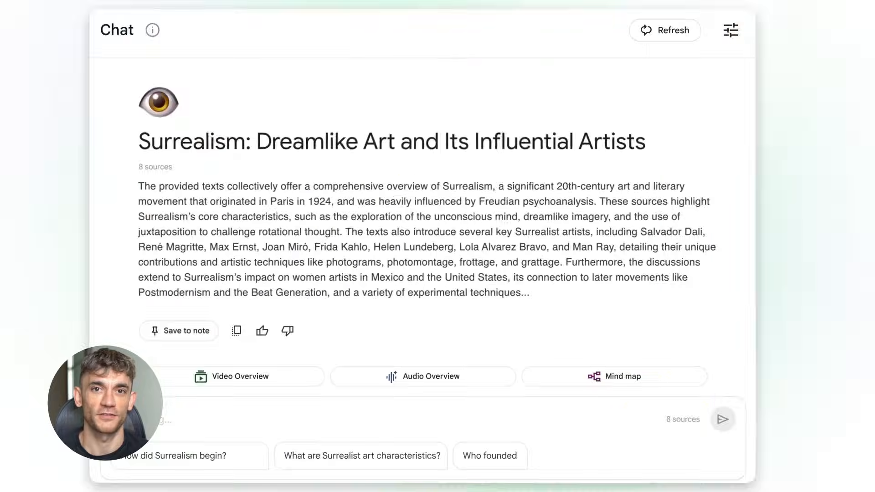
text(Let's get started)
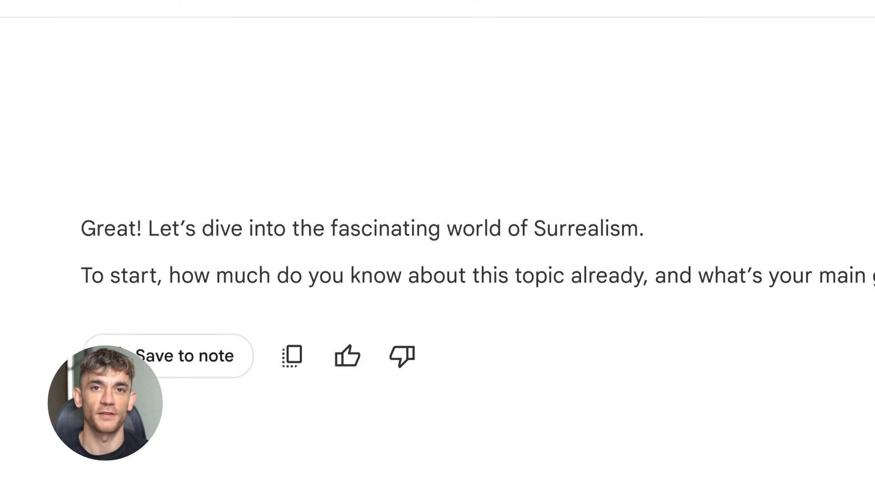
text(I am)
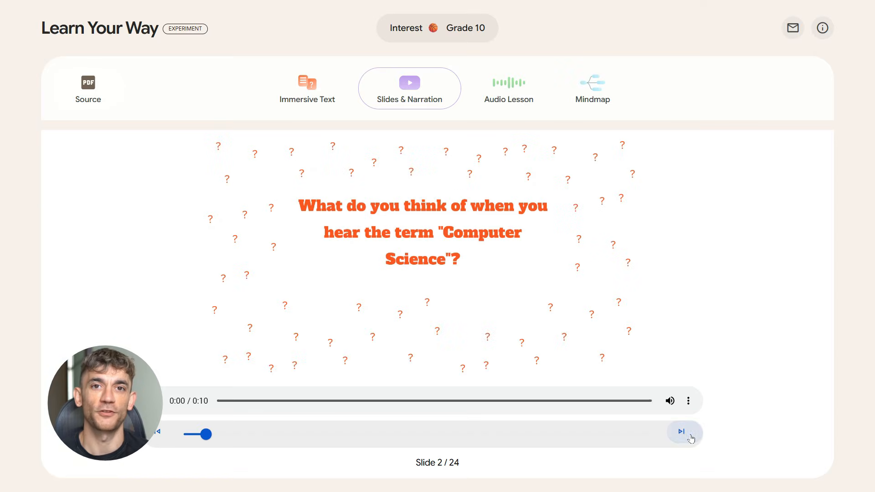
Step: Skip through the narrated slides to the data type matching activity on slide 23 of 24
click(682, 432)
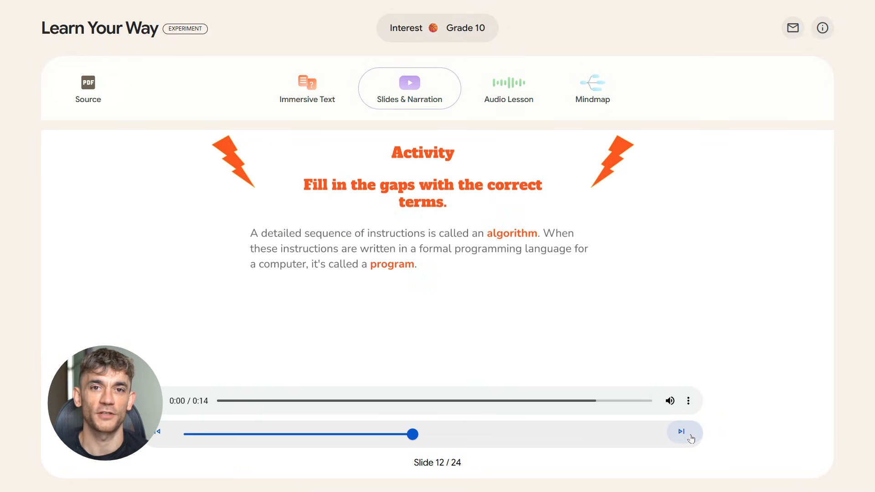
click(681, 432)
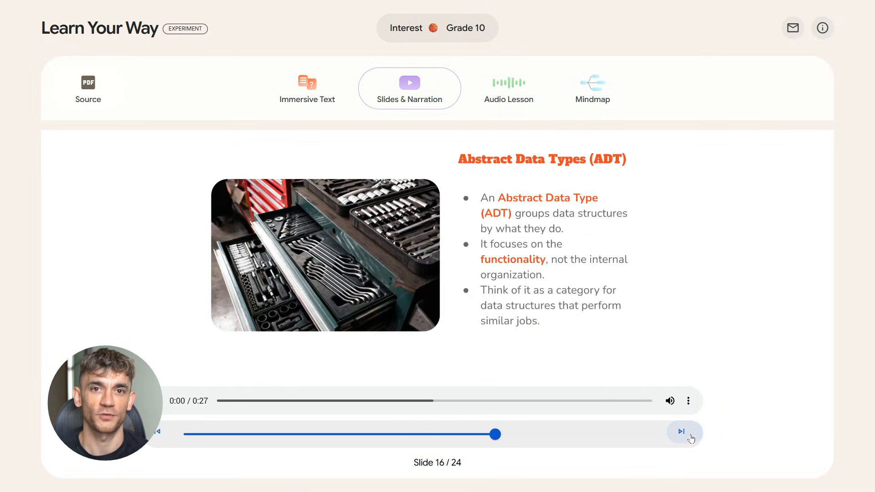
click(684, 431)
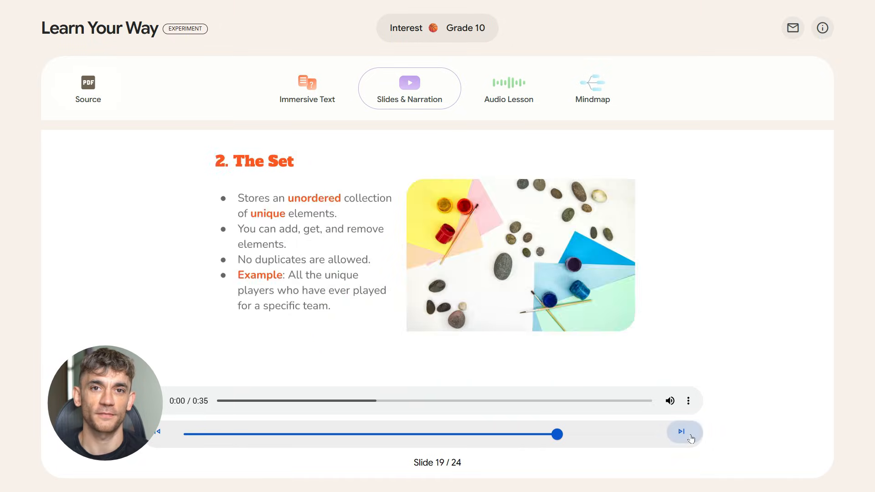
click(682, 431)
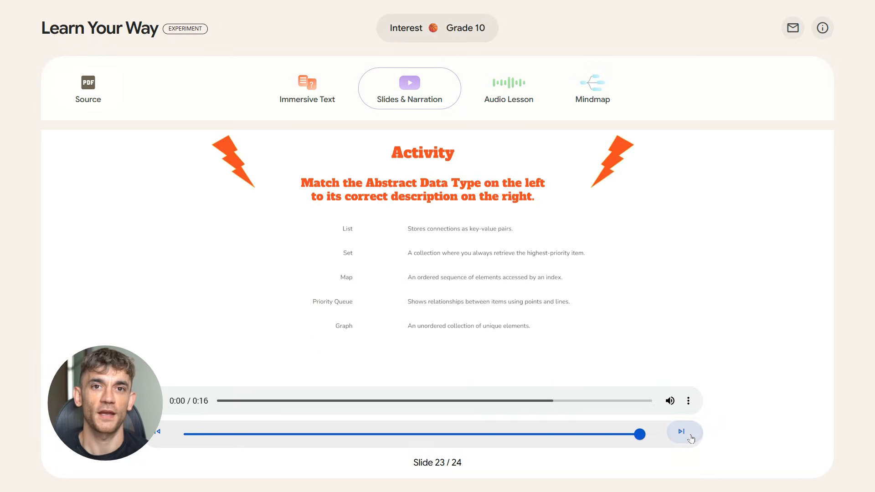
click(593, 87)
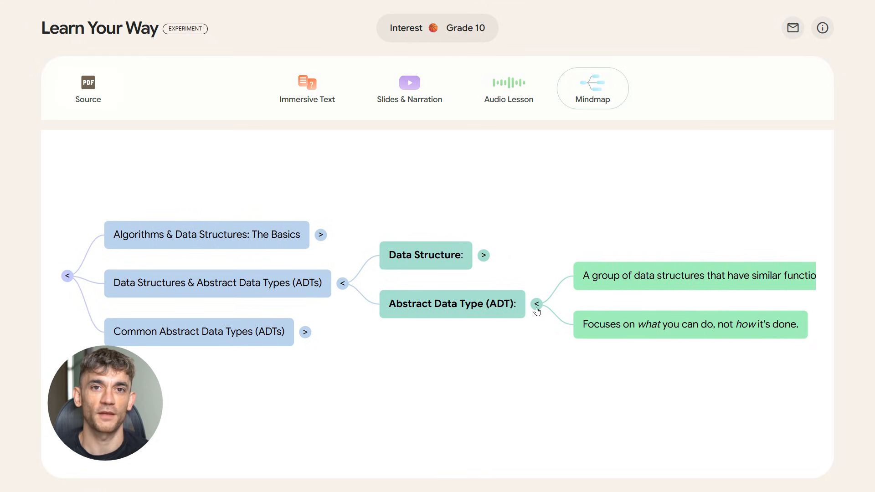
Step: Expand the Data Structure, Common Abstract Data Types (ADTs) and Map nodes in the mindmap
click(483, 256)
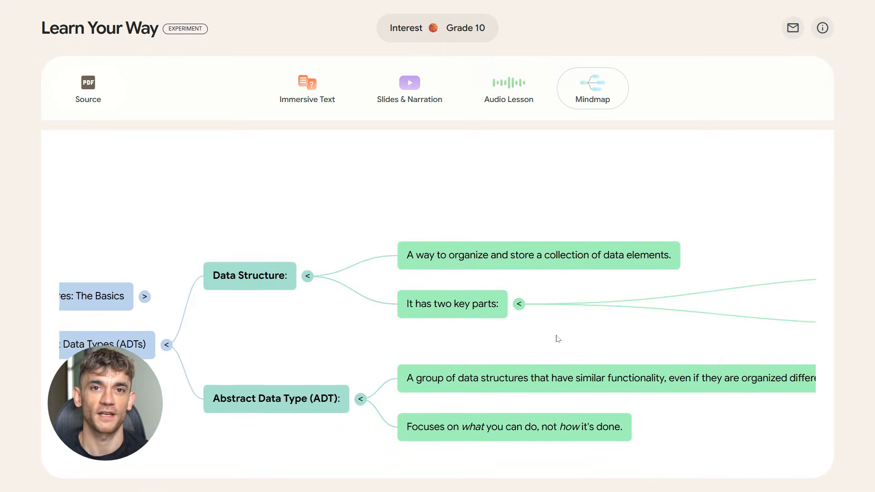
click(519, 305)
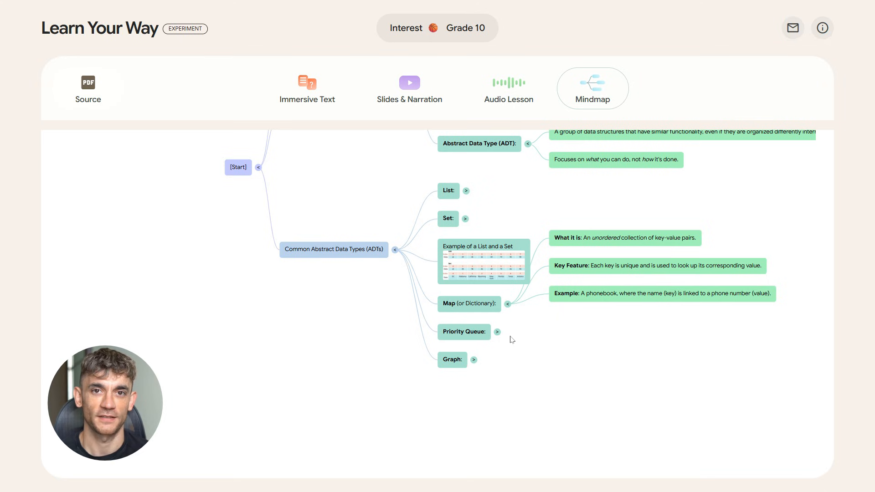
click(496, 332)
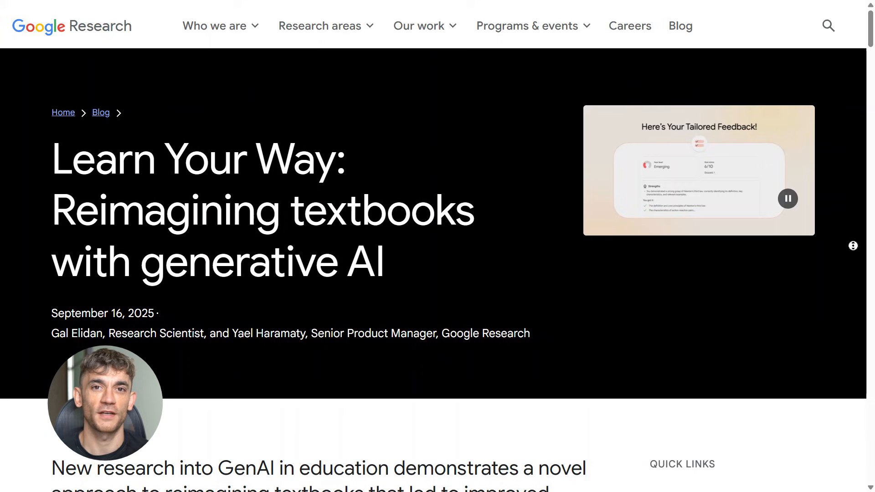
Step: Scroll the Learn Your Way blog post down to its efficacy study and assessment performance chart
scroll(down, 3)
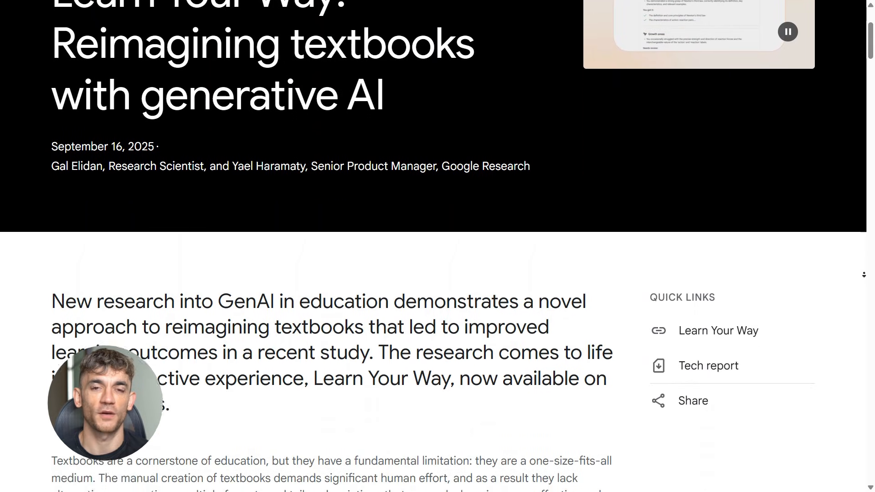
scroll(down, 3)
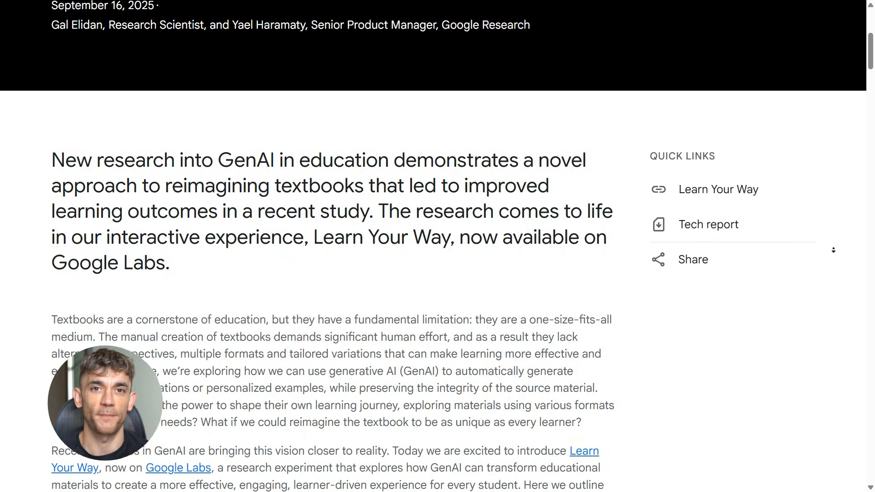
scroll(down, 3)
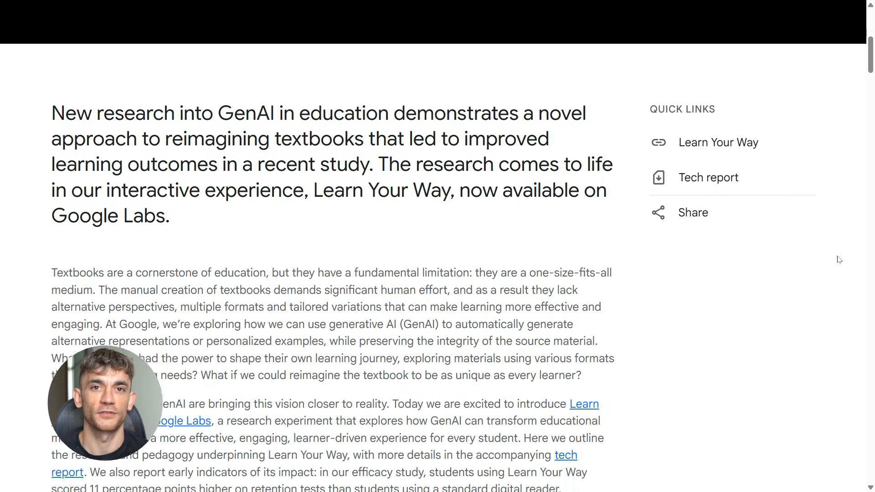
scroll(down, 3)
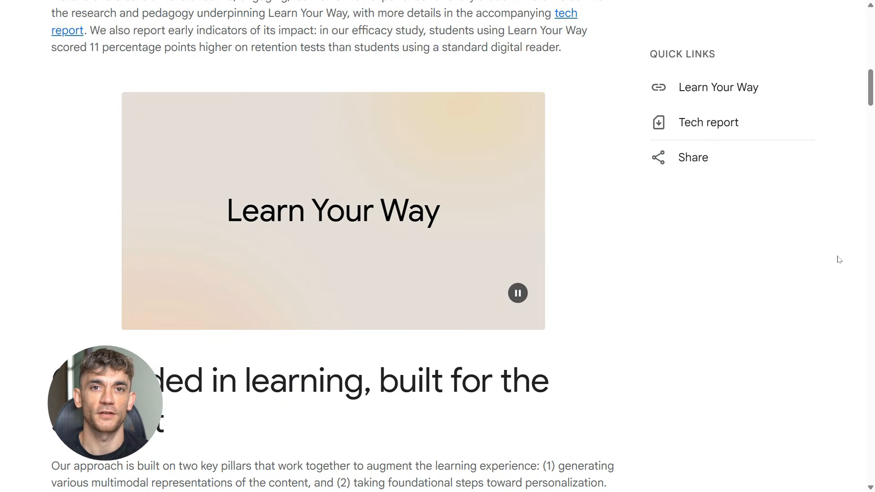
scroll(down, 3)
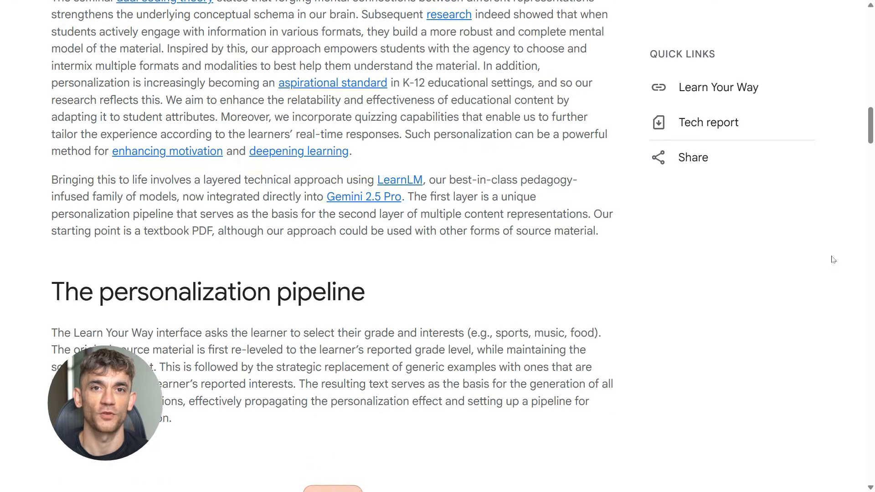
scroll(down, 3)
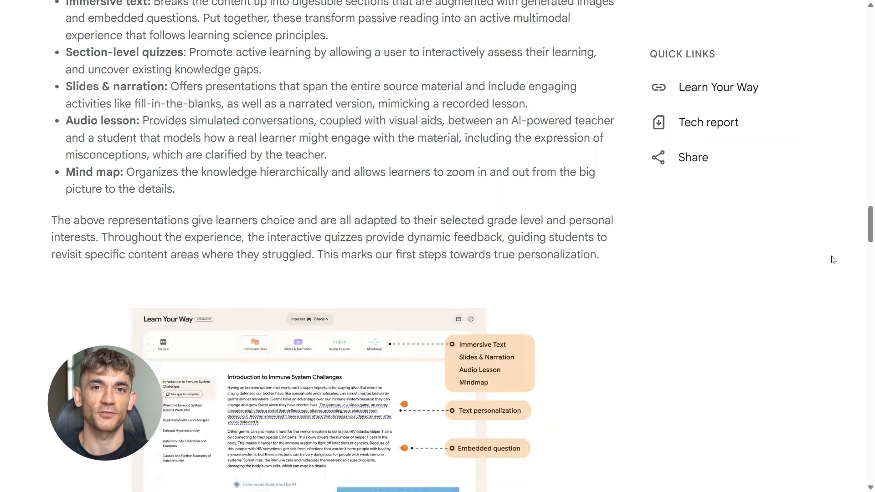
scroll(down, 3)
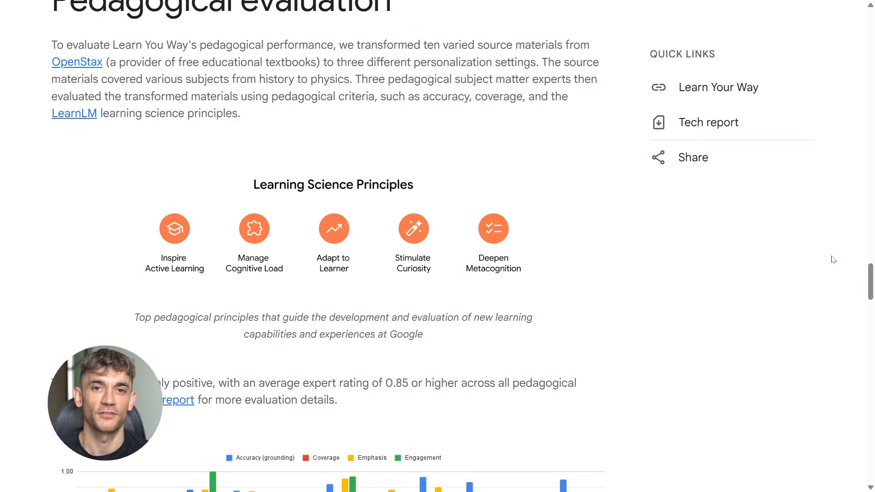
scroll(down, 3)
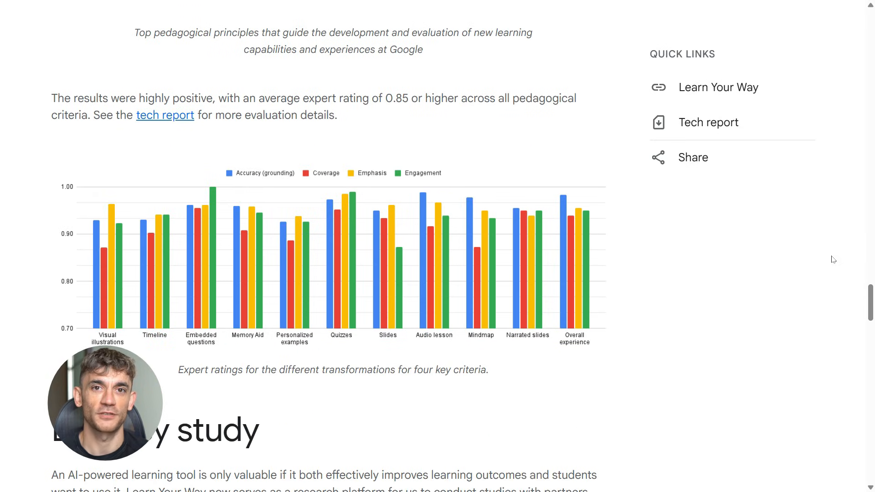
scroll(down, 3)
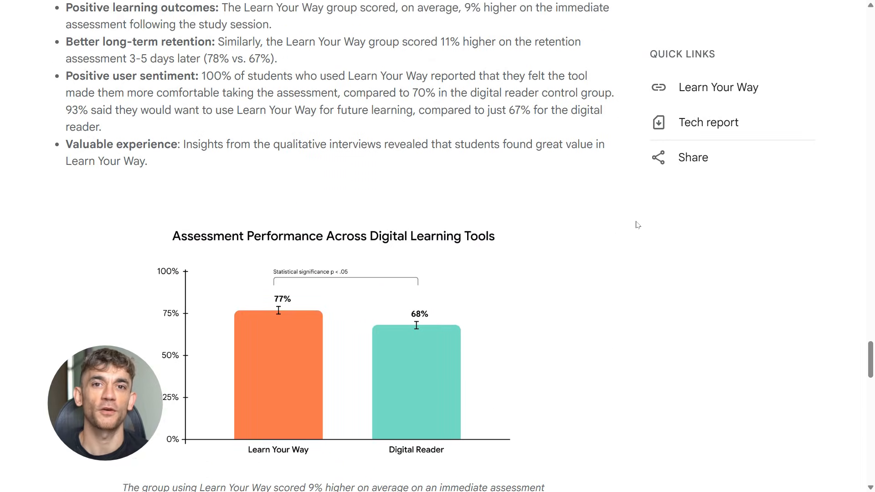
scroll(down, 3)
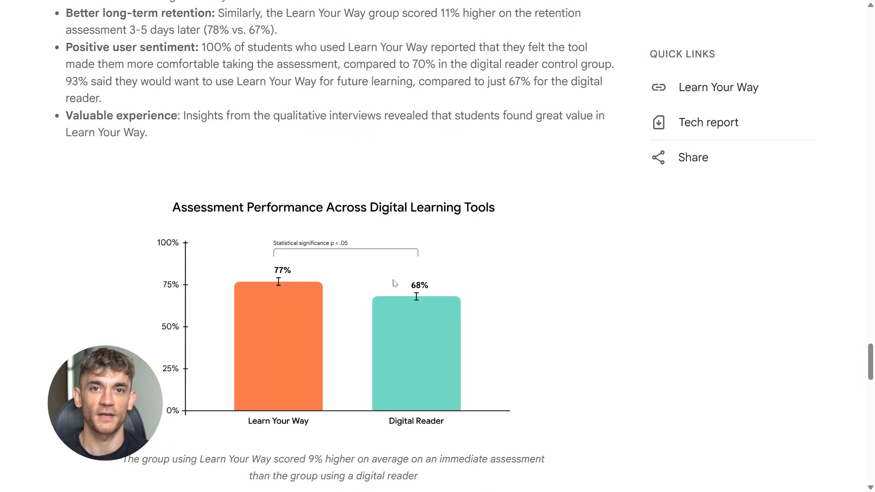
scroll(down, 3)
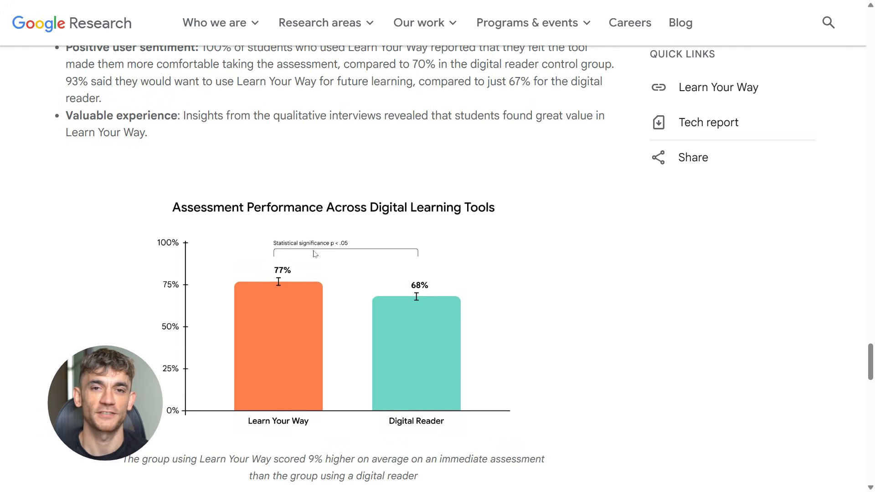
scroll(up, 3)
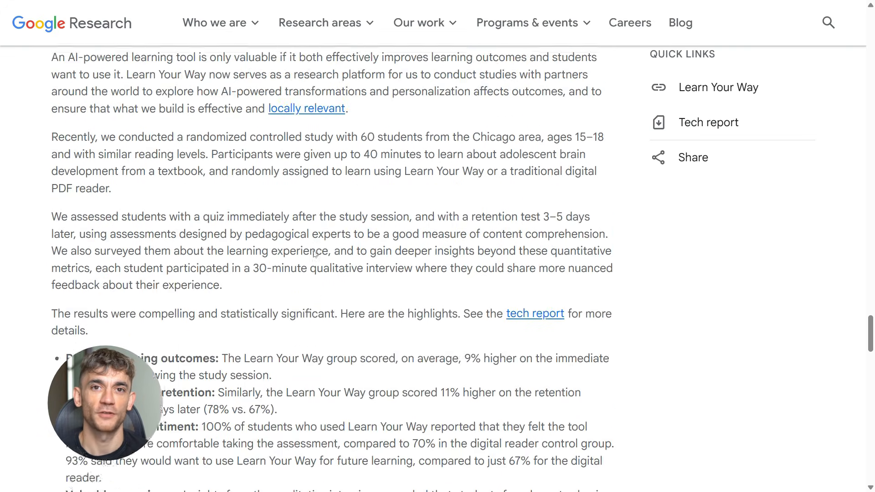
scroll(down, 3)
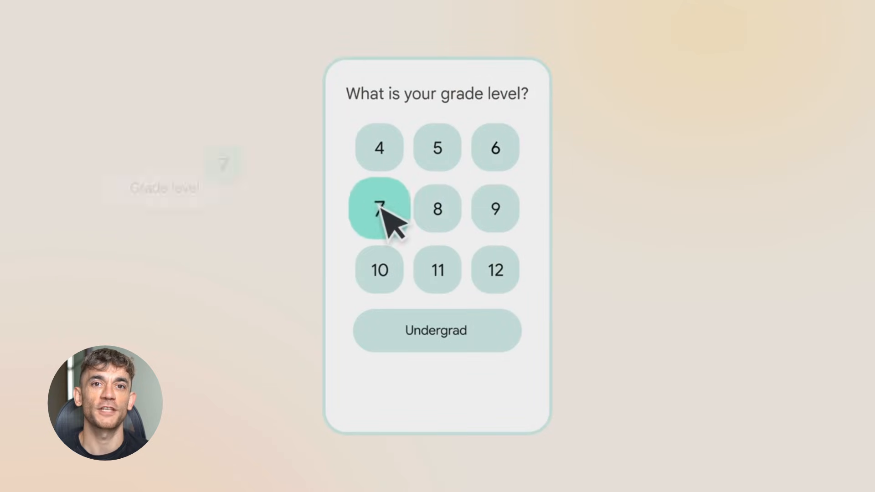
Step: Generate personalized material from the Newton PDF for grade 7 with skateboarding as the interest
click(380, 209)
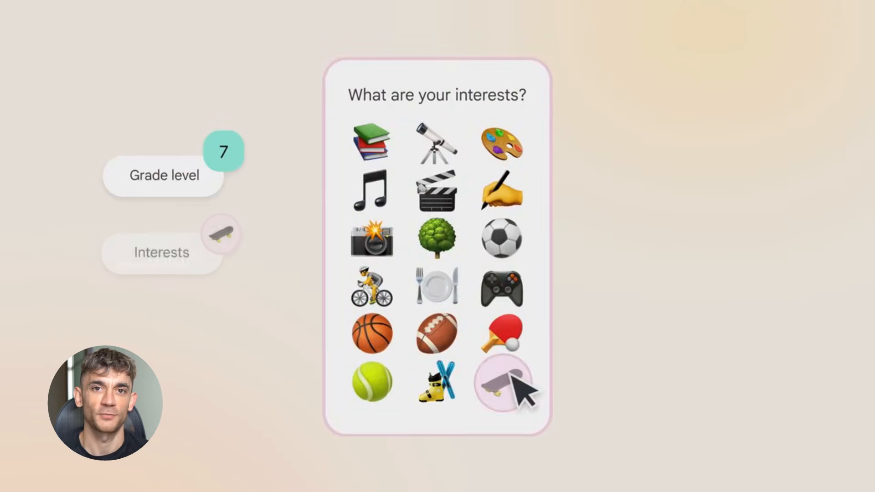
click(501, 382)
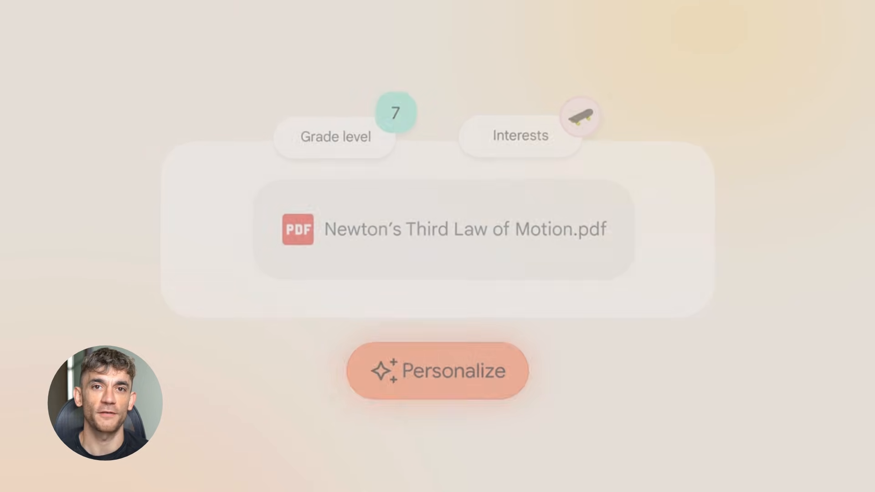
click(437, 371)
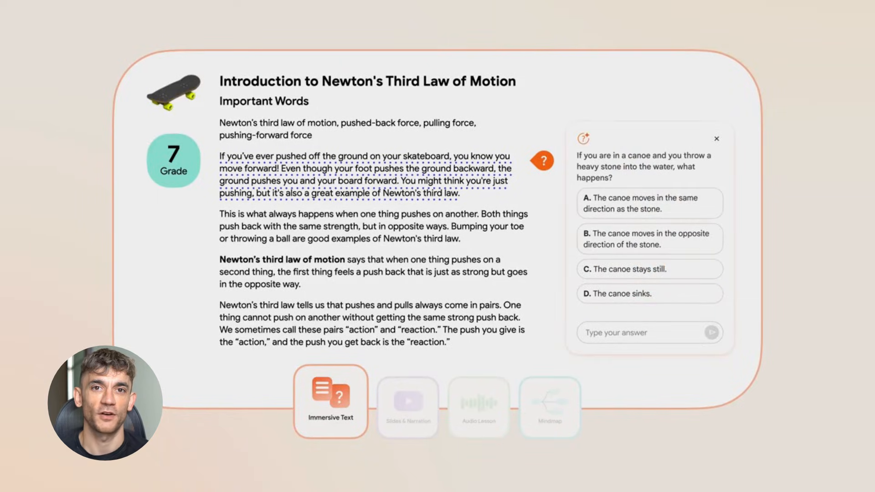
Step: Advance the demo through the narrated skateboard slides to the tailored feedback screen
click(401, 401)
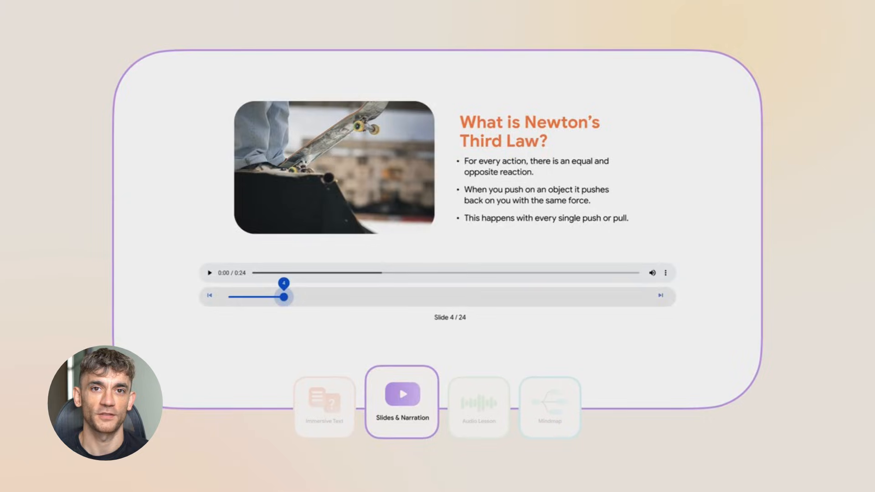
click(472, 402)
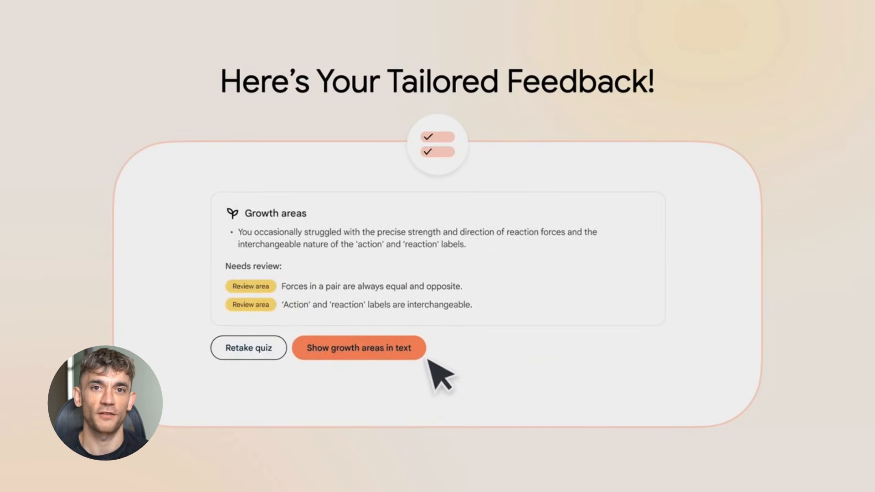
click(359, 347)
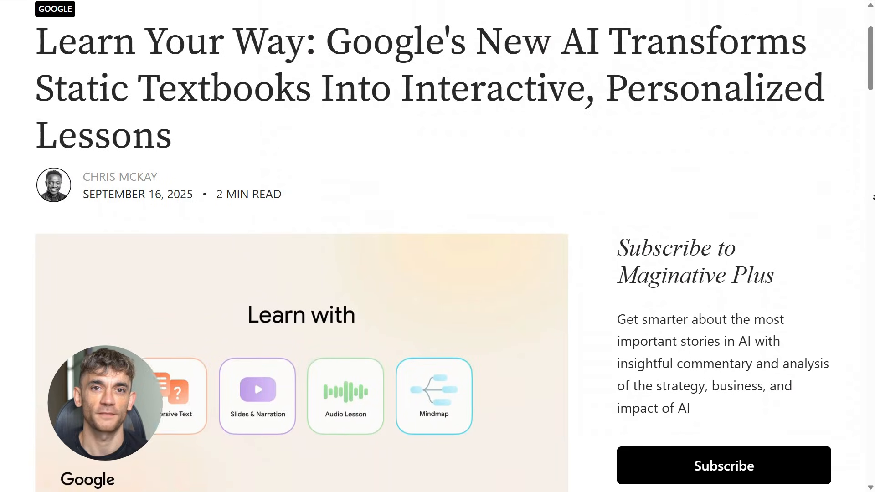
Step: Read down the Maginative article and dismiss the suggested-videos overlay on its embedded demo
scroll(down, 3)
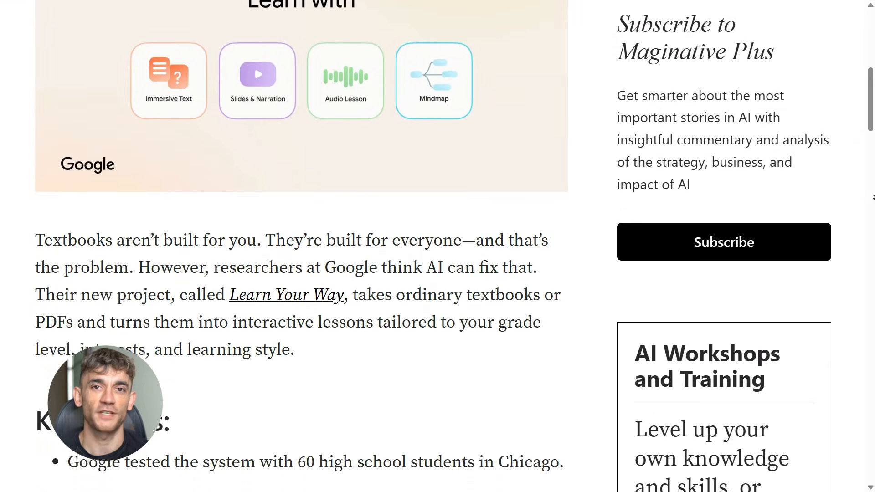
scroll(down, 3)
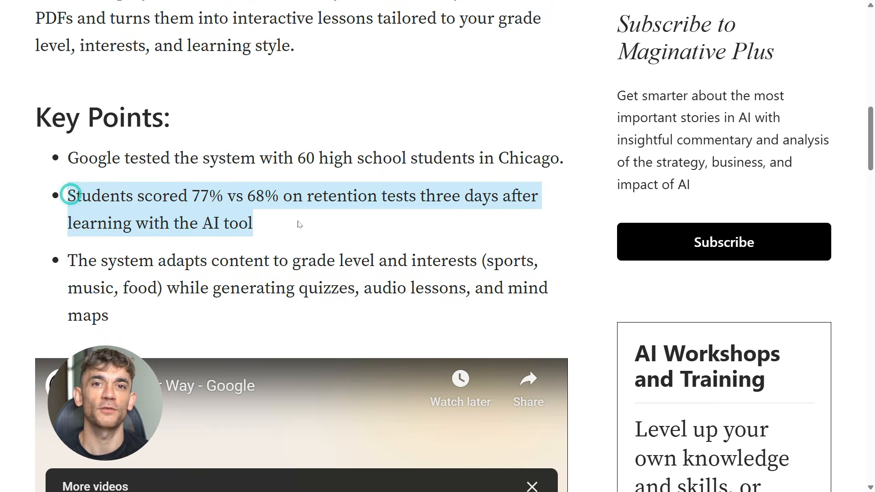
scroll(down, 3)
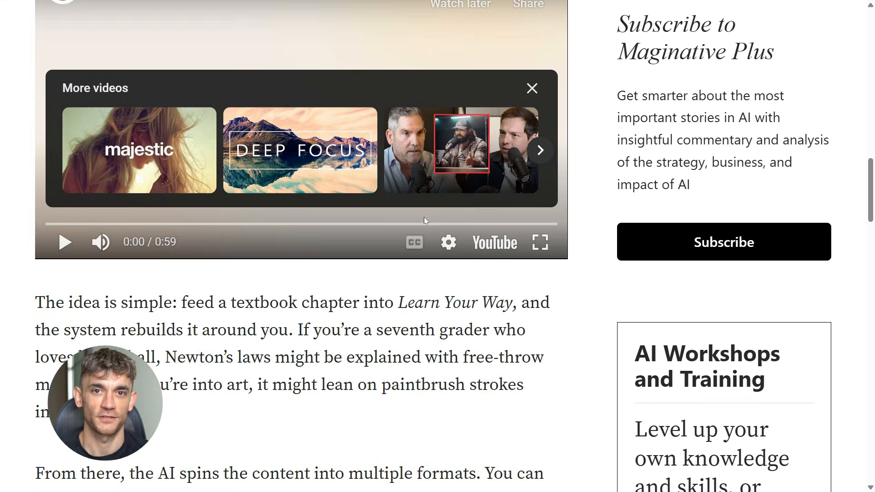
scroll(down, 3)
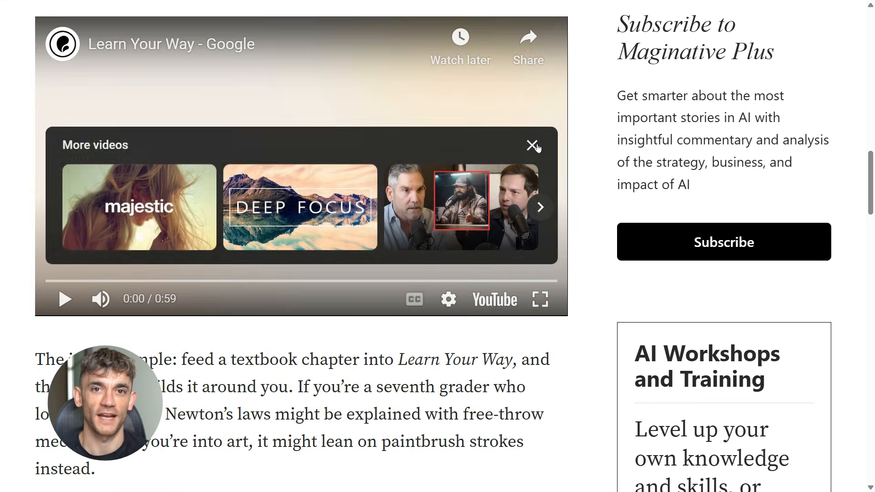
click(533, 145)
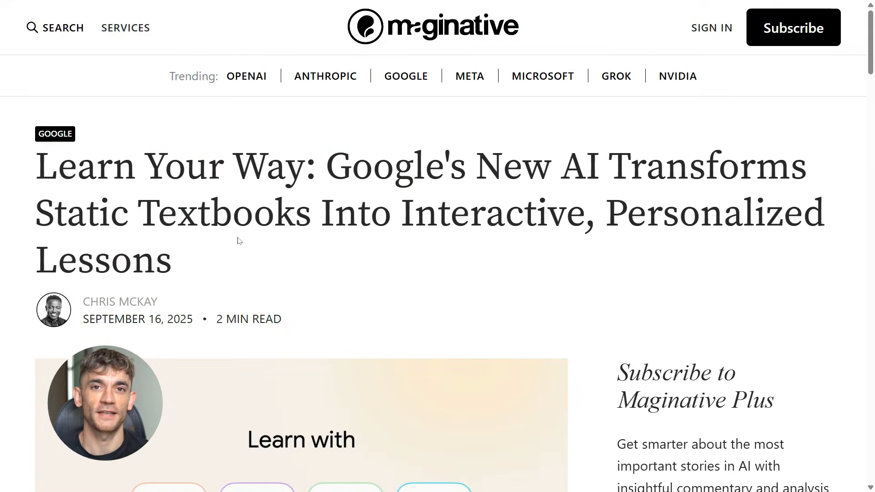
Step: Continue through the Maginative article to its conclusion
scroll(down, 3)
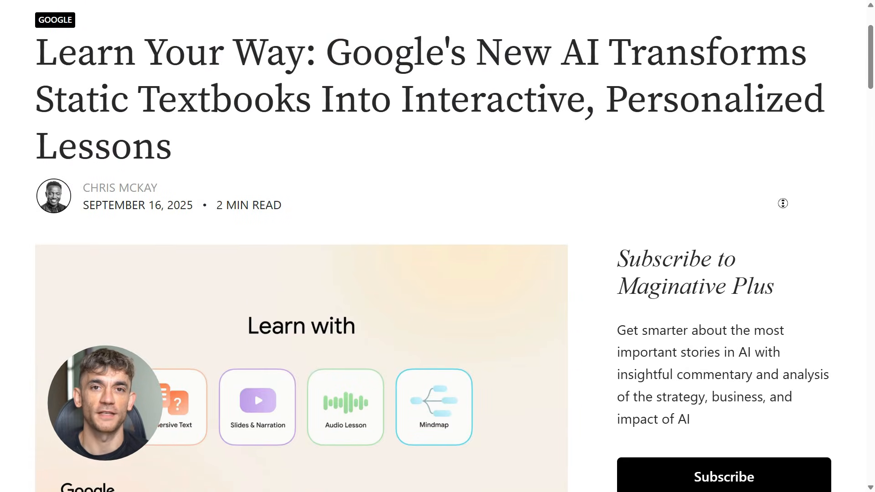
scroll(down, 3)
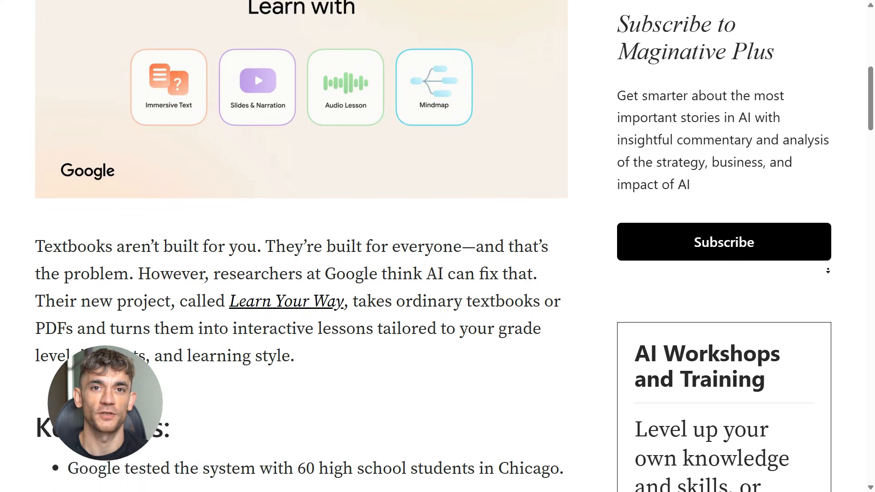
scroll(down, 3)
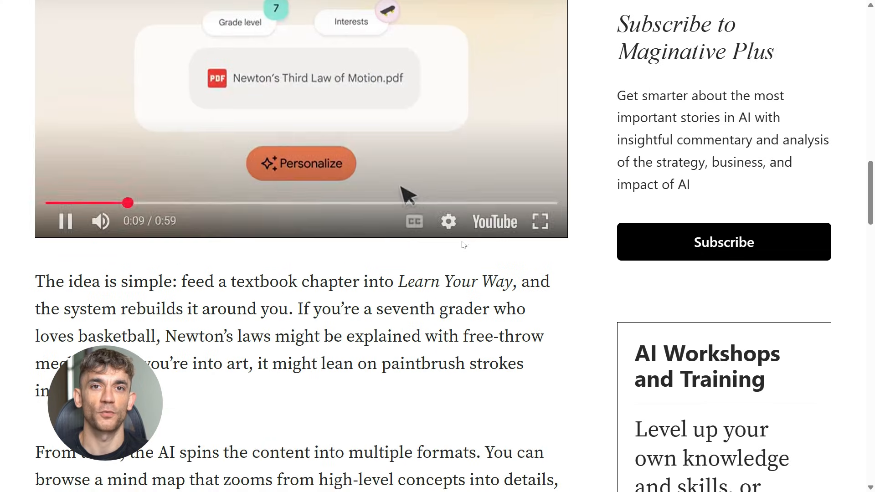
scroll(down, 3)
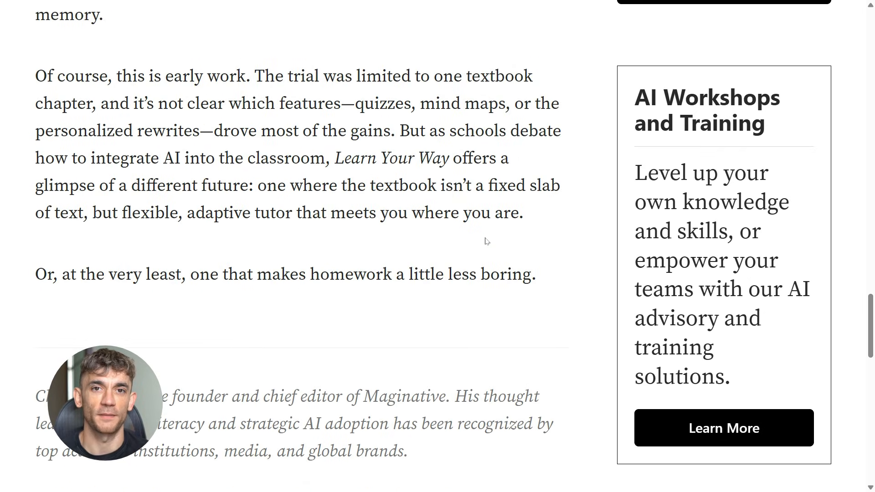
scroll(up, 3)
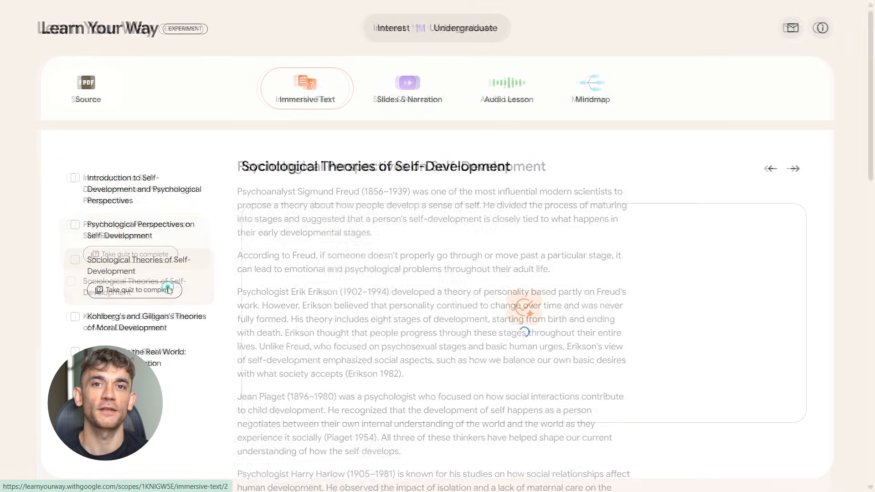
Step: Show the Kohlberg's and Gilligan's Theories chapter as a mind map with the Carol Gilligan branch expanded
click(146, 300)
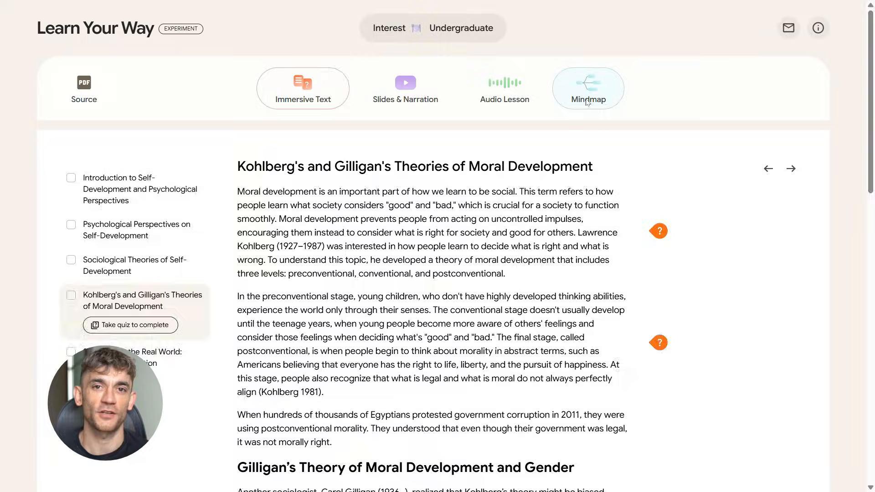
click(588, 87)
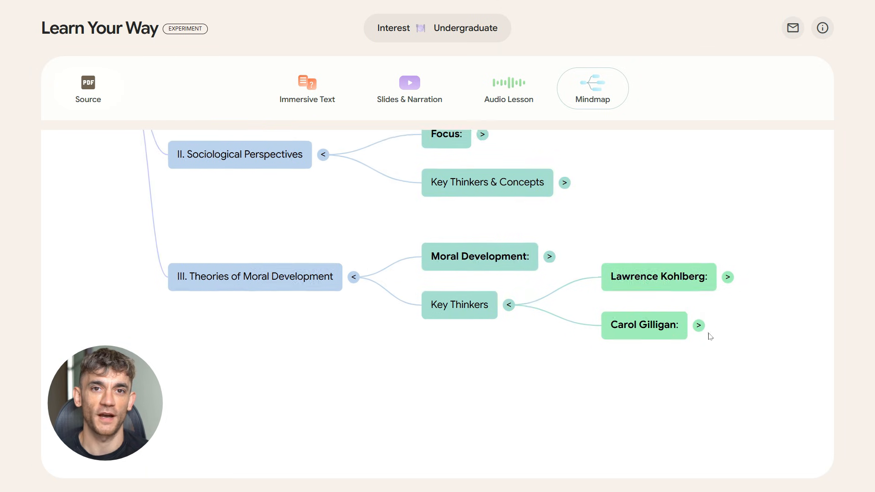
click(564, 182)
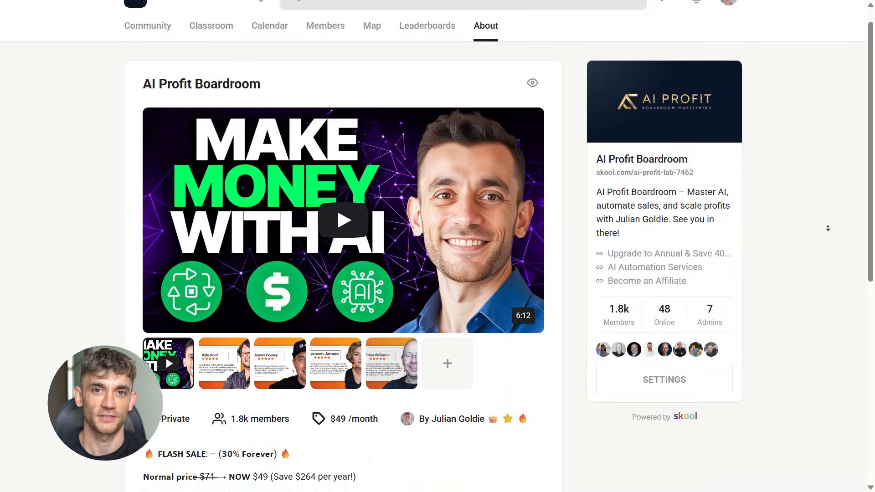
Step: Browse the AI Profit Boardroom About page and switch to its Classroom course library
scroll(down, 3)
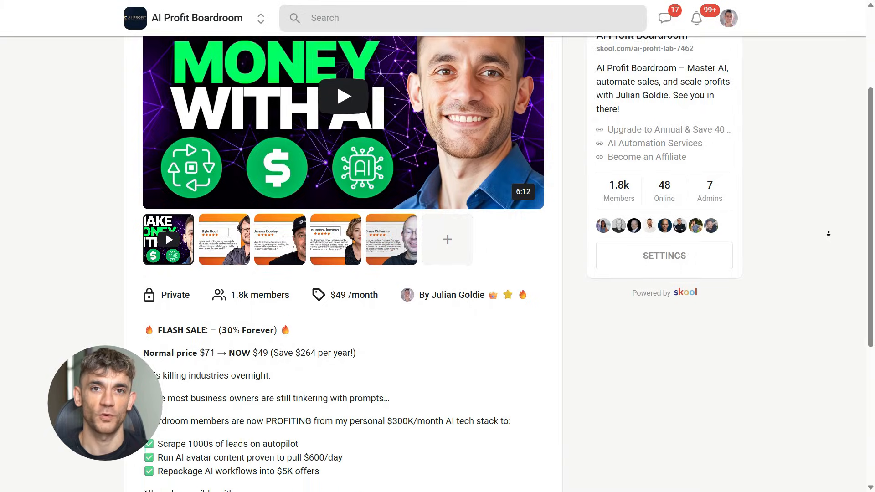
scroll(down, 3)
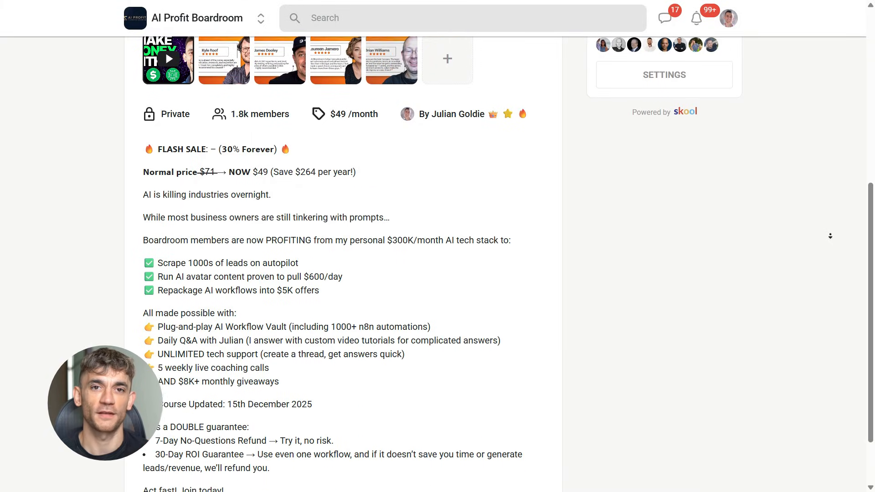
scroll(up, 3)
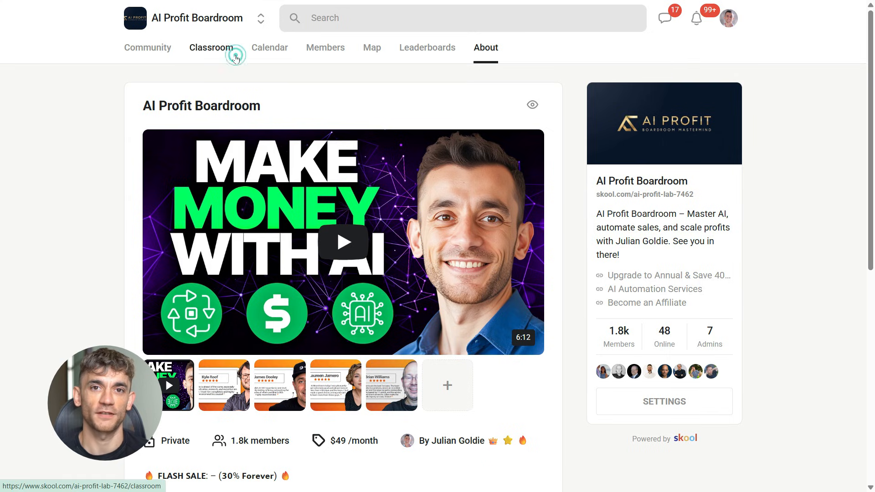
click(211, 47)
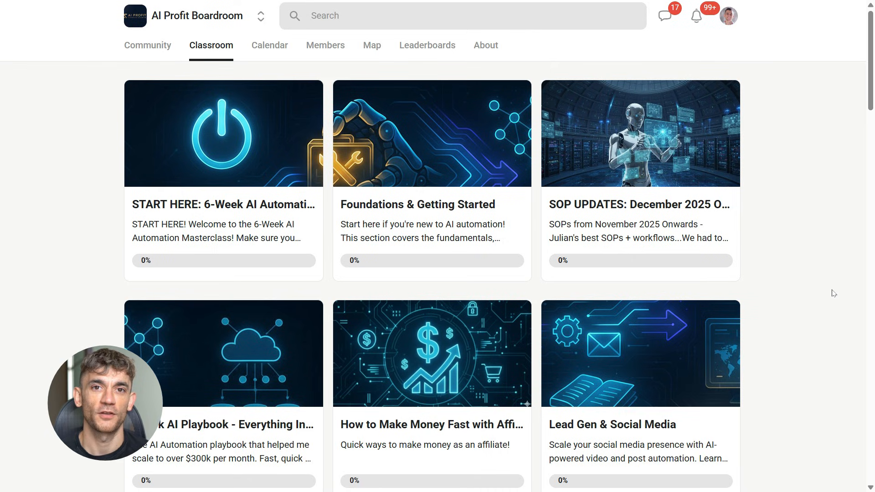
Step: Scroll the course cards and enter the Foundations & Getting Started course
scroll(down, 3)
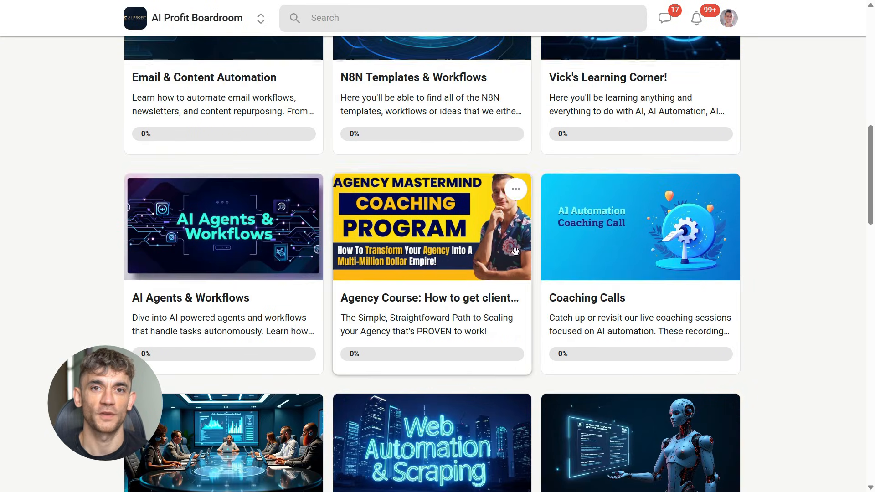
scroll(down, 3)
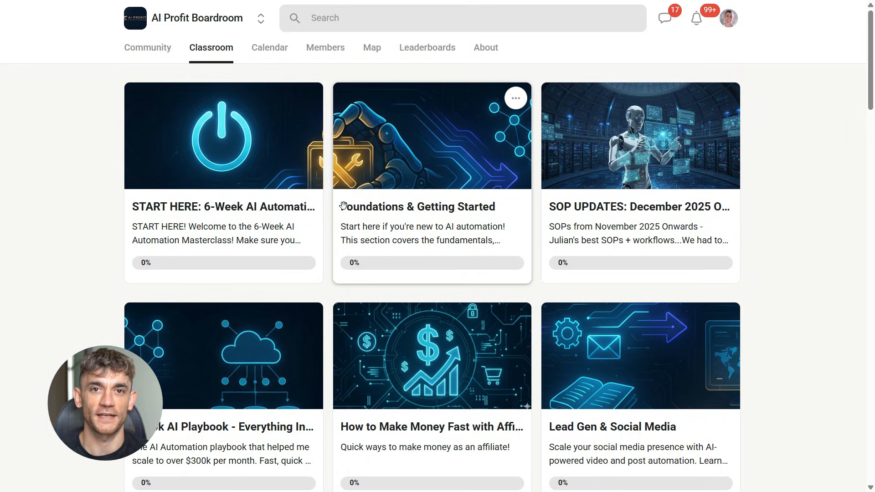
click(485, 48)
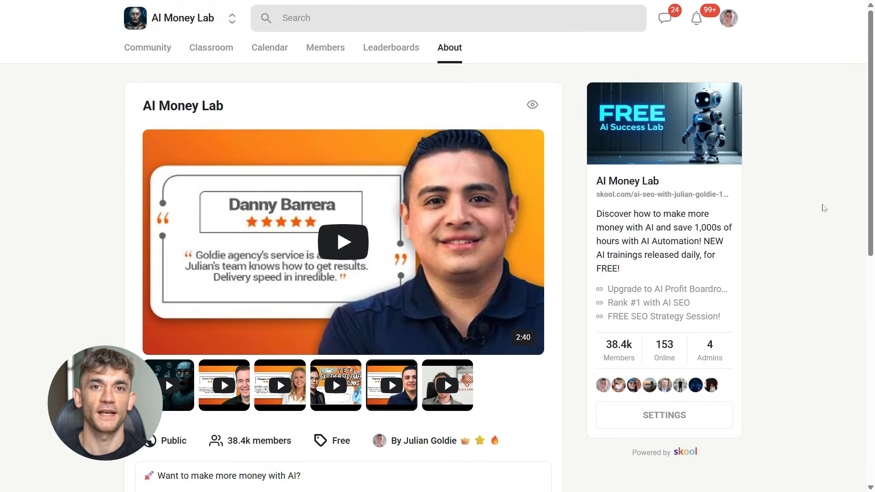
mouse_move(147, 47)
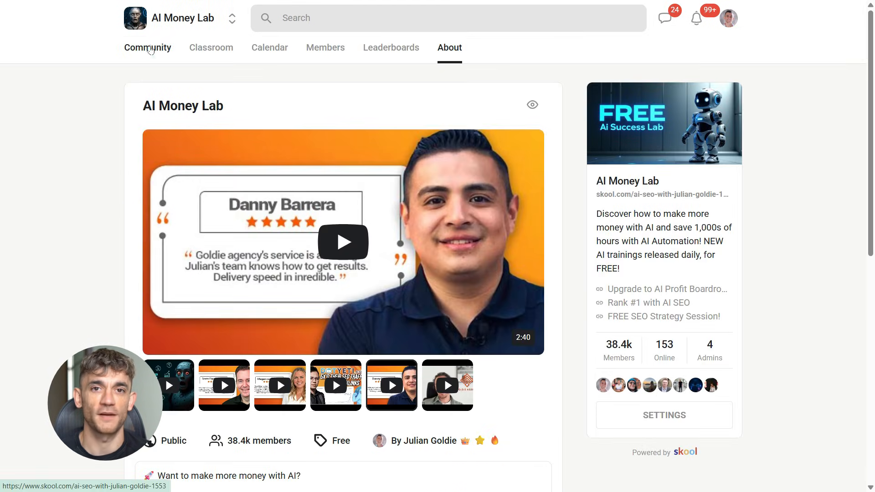
Step: Visit the AI Money Lab community feed, then browse its Classroom's free AI and SEO course cards
click(148, 47)
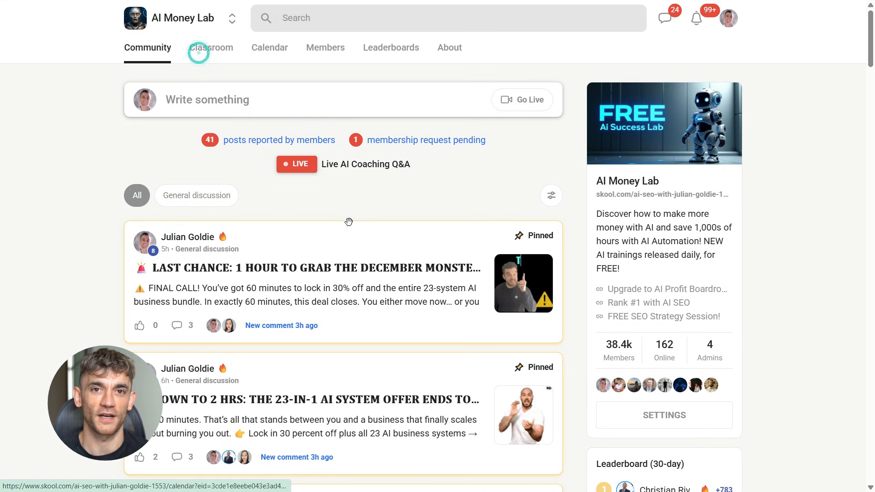
click(210, 48)
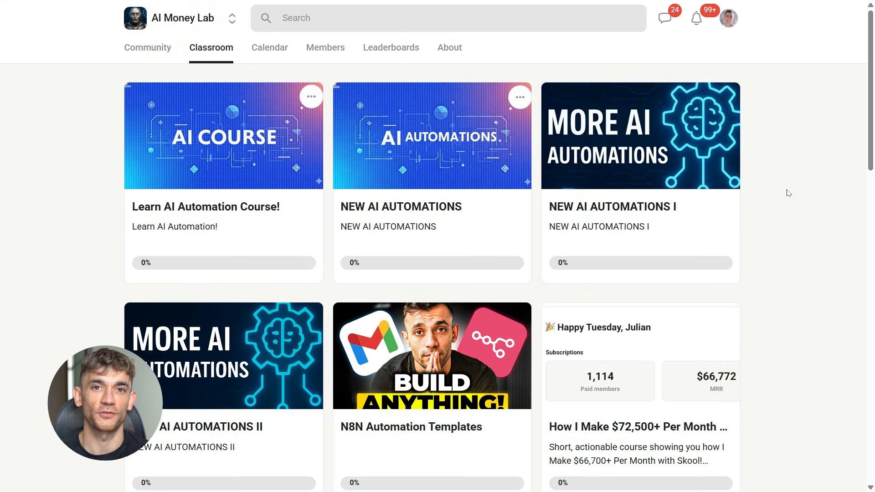
mouse_move(760, 252)
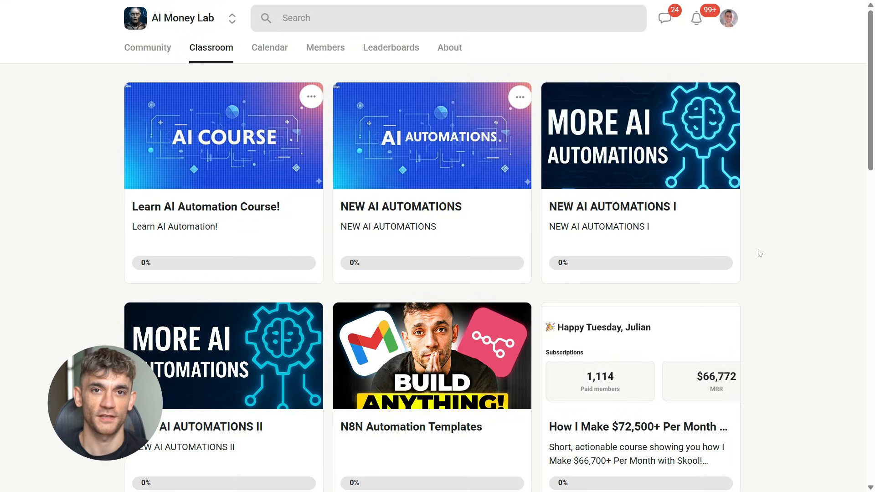
scroll(down, 3)
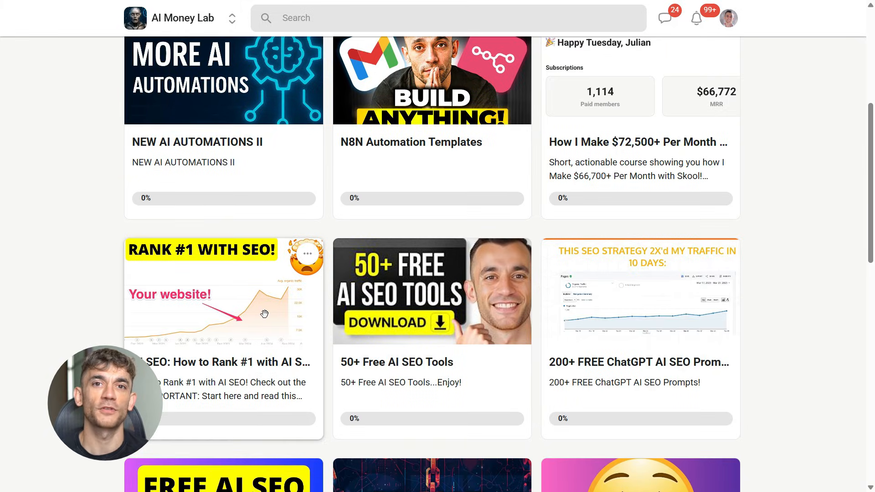
scroll(down, 3)
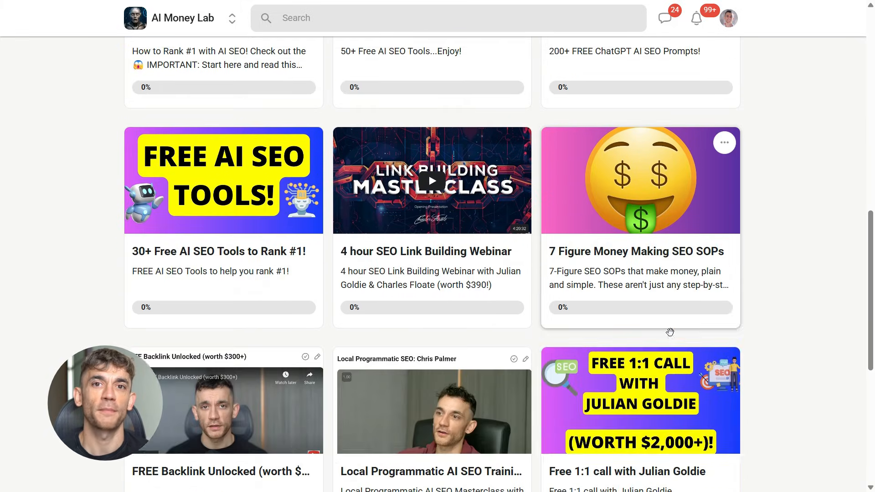
scroll(down, 3)
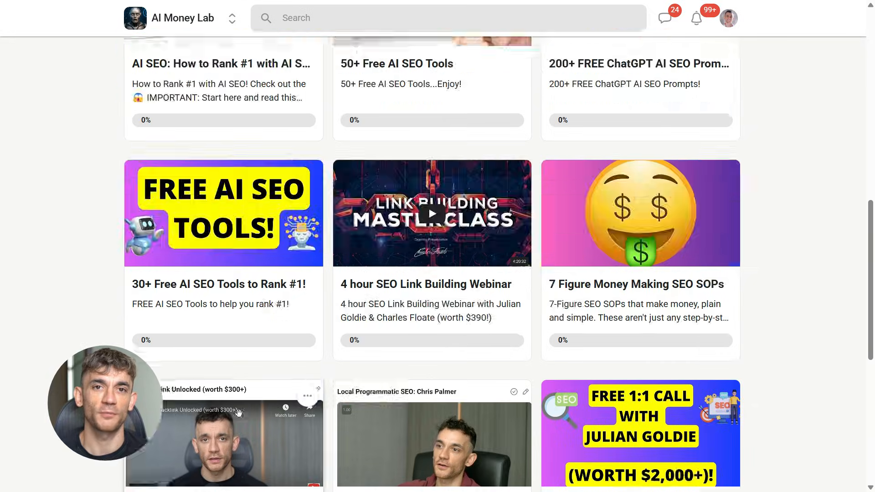